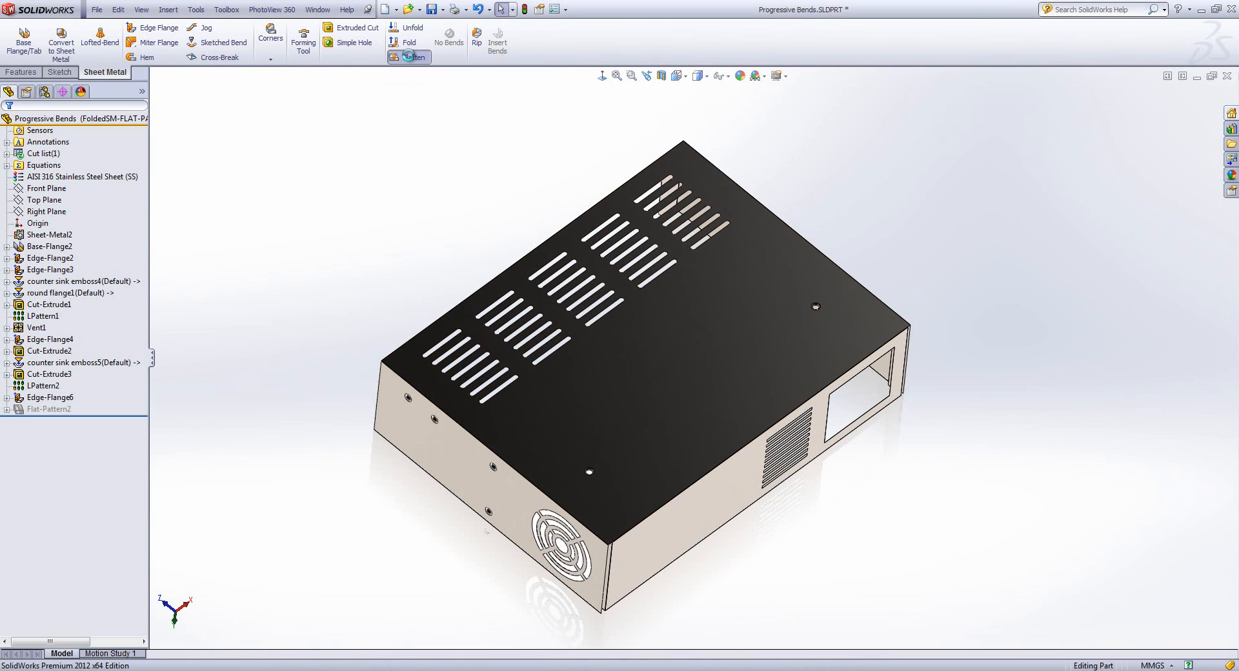
# Flatten the enclosure and expand Flat-Pattern2 to expose its Flatten-EdgeBend features
pyautogui.click(408, 57)
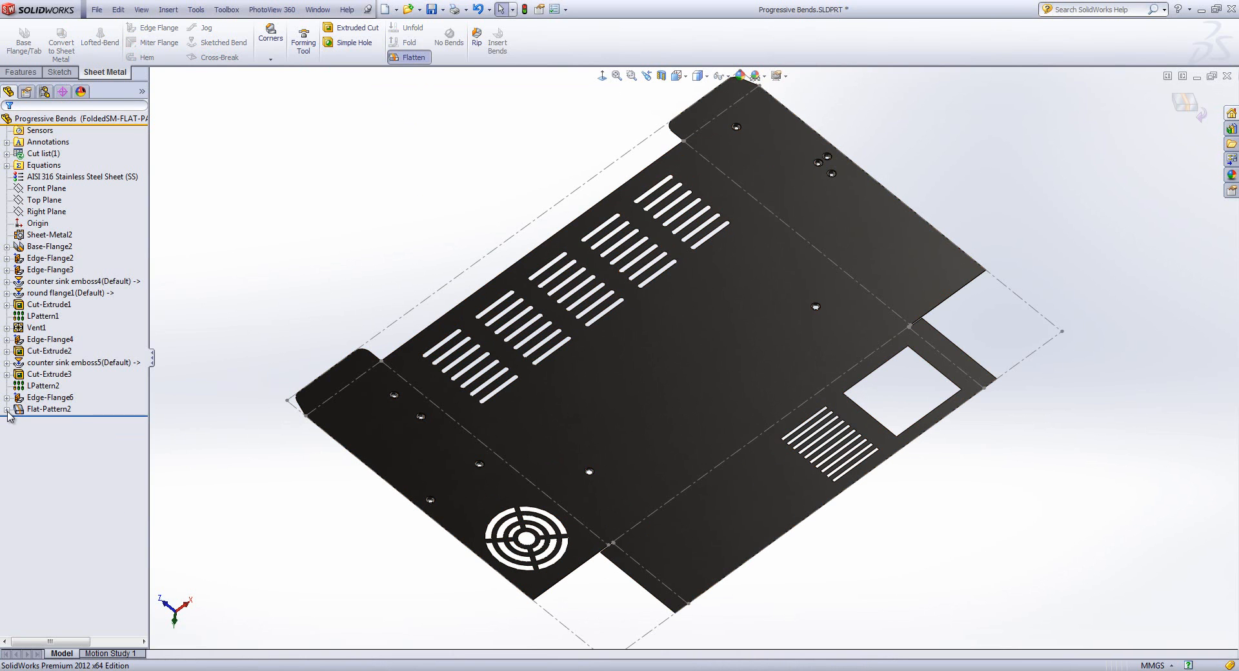
pyautogui.click(7, 409)
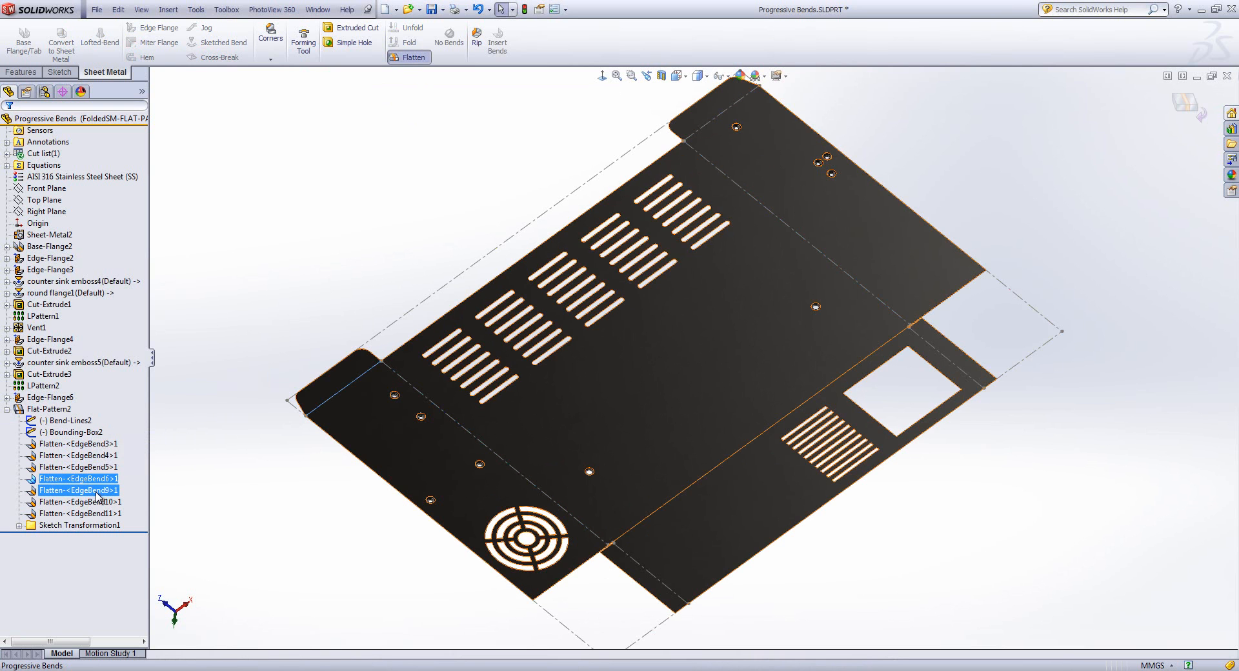
pyautogui.click(275, 330)
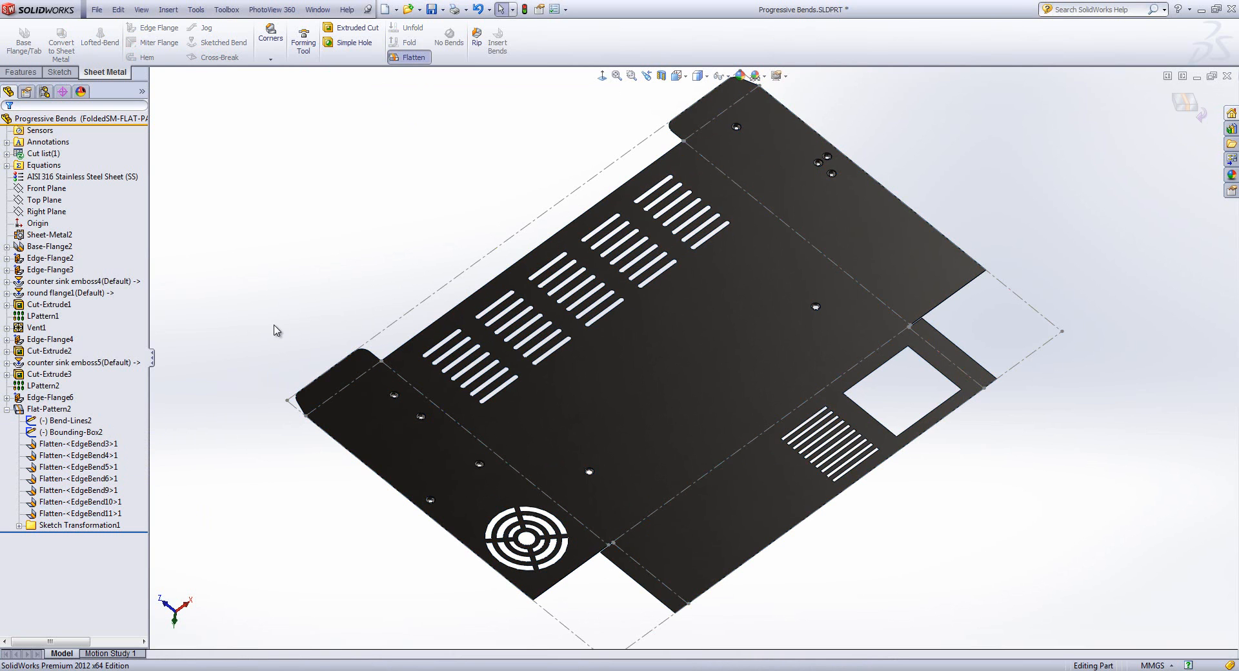
pyautogui.click(78, 443)
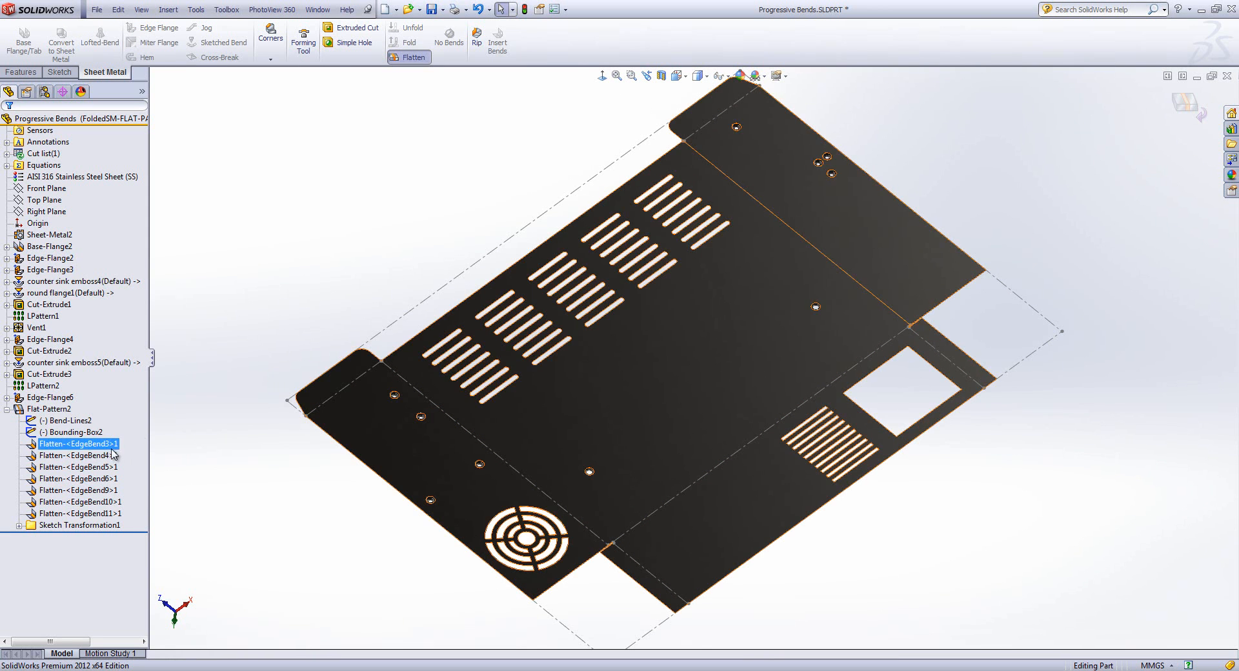
pyautogui.click(225, 527)
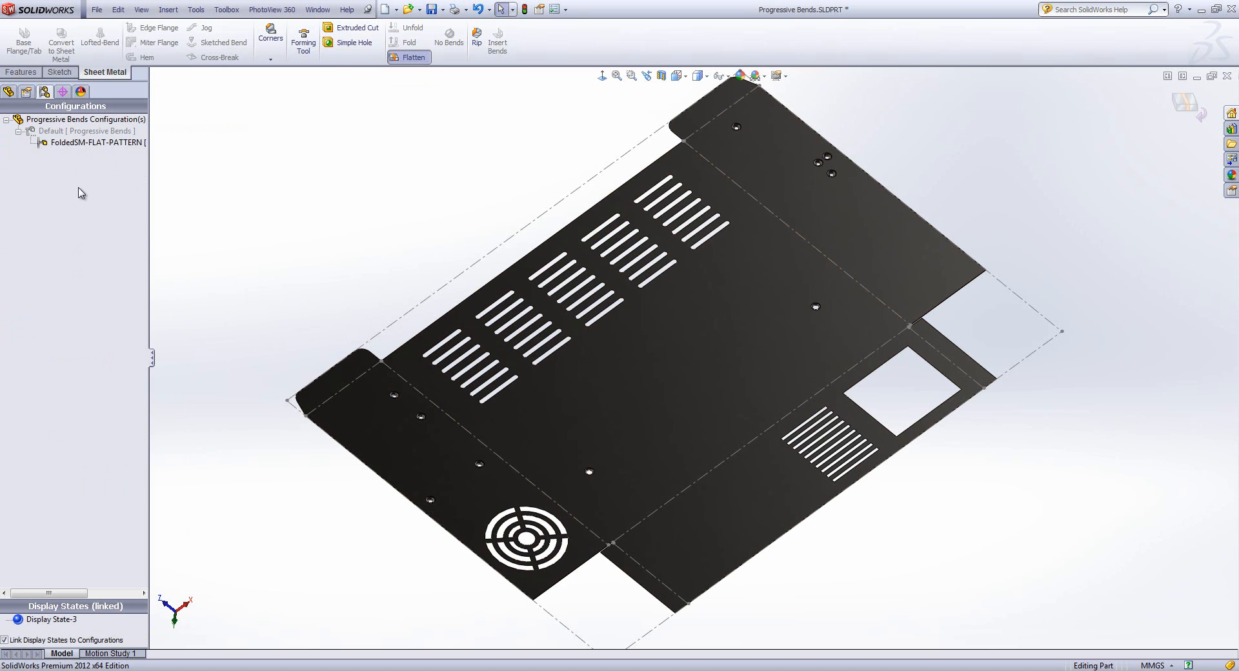
pyautogui.moveTo(84, 199)
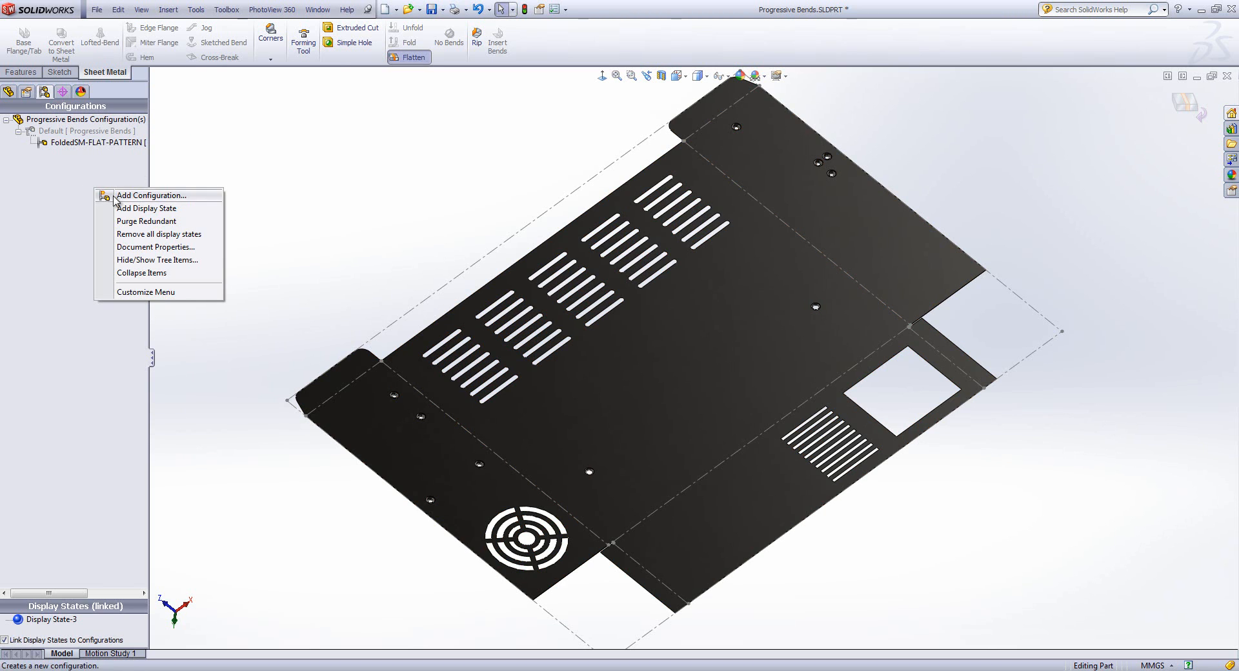
# Add configurations Bend 1, Bend 2 and Bend 3 via Add Configuration in ConfigurationManager
pyautogui.click(152, 195)
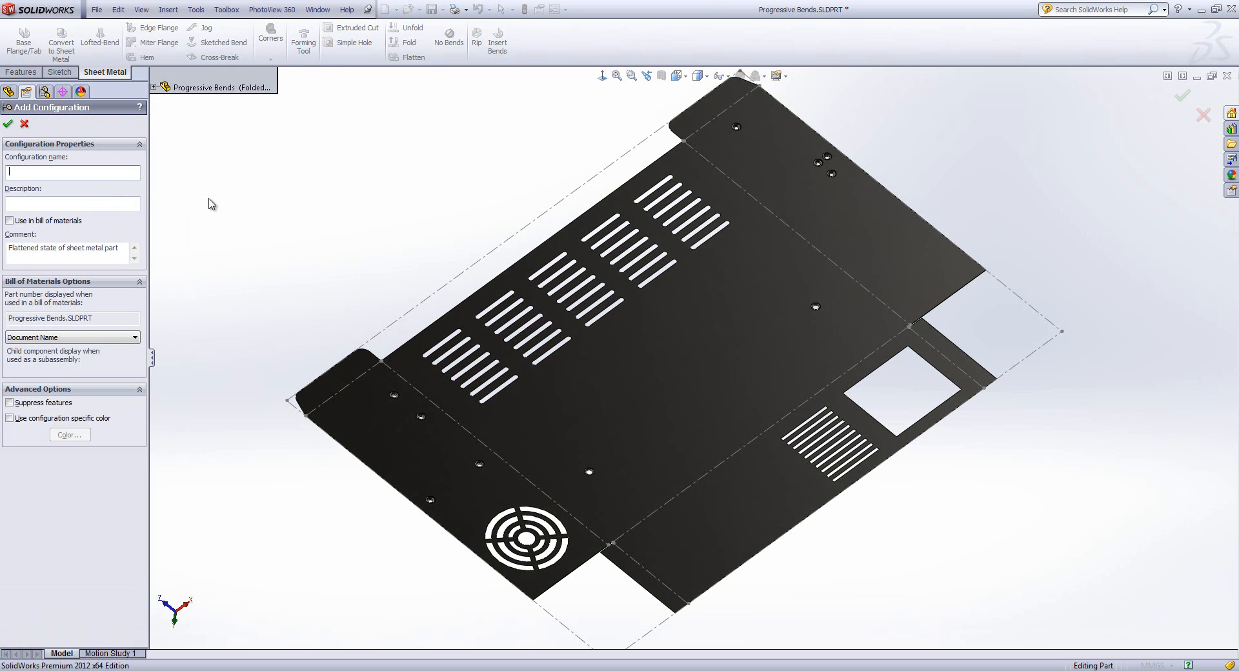
pyautogui.write('Bend 1')
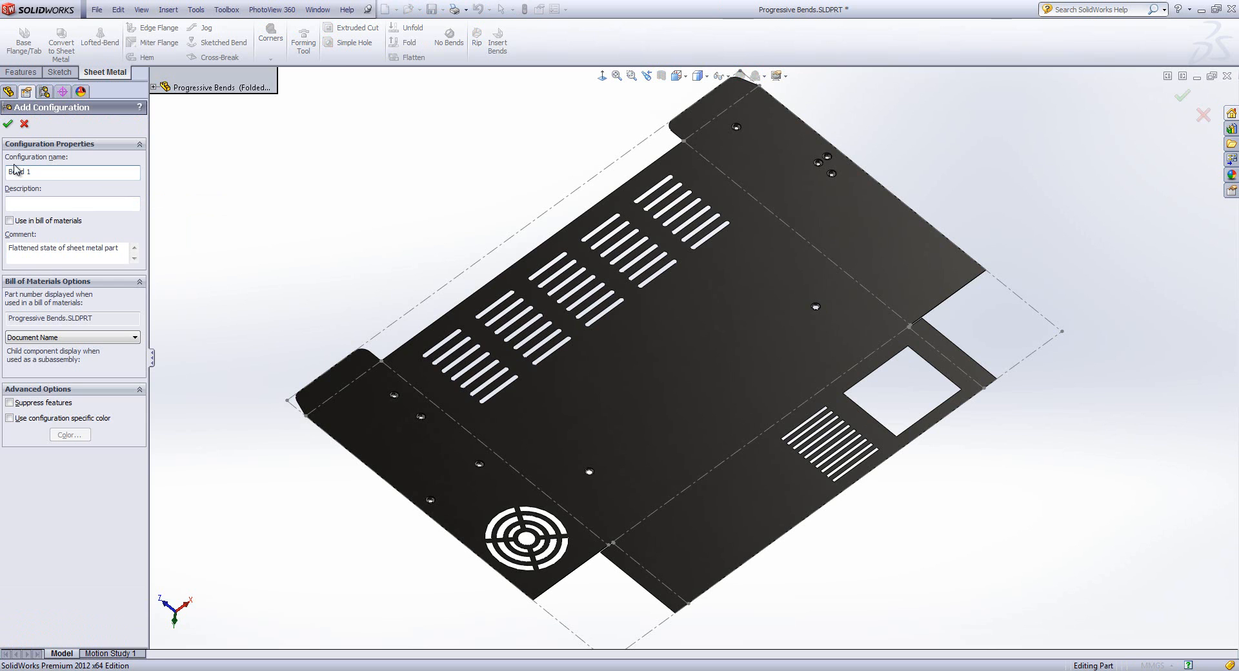
pyautogui.click(8, 124)
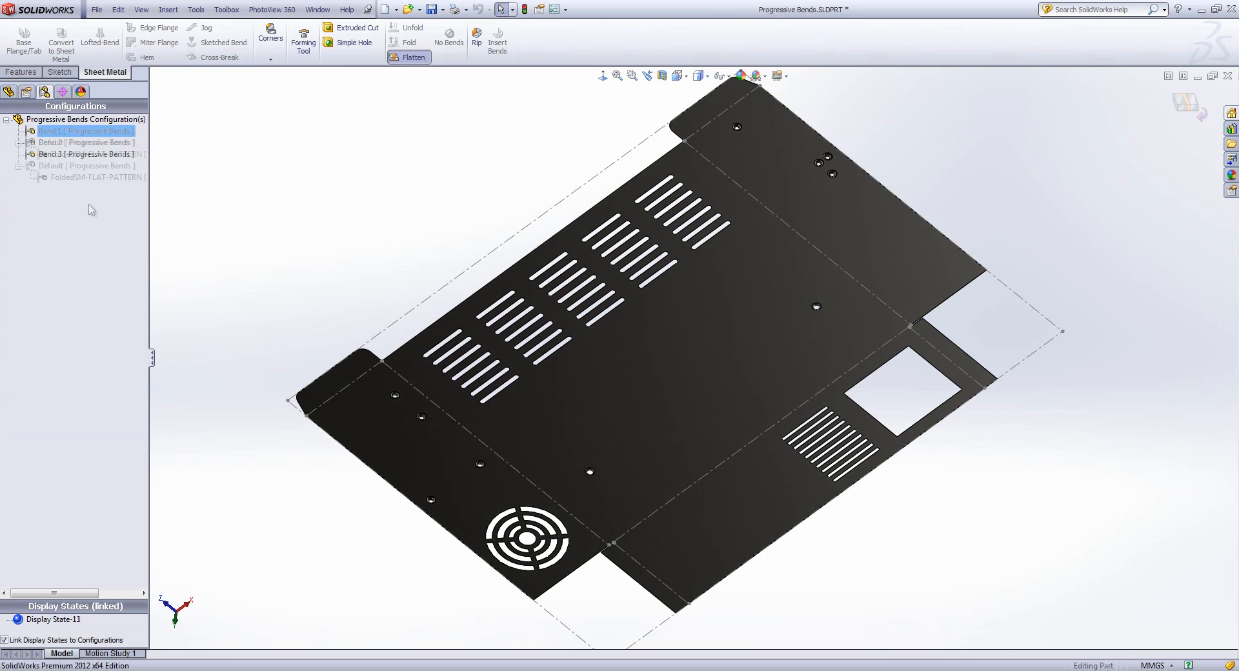
pyautogui.click(86, 130)
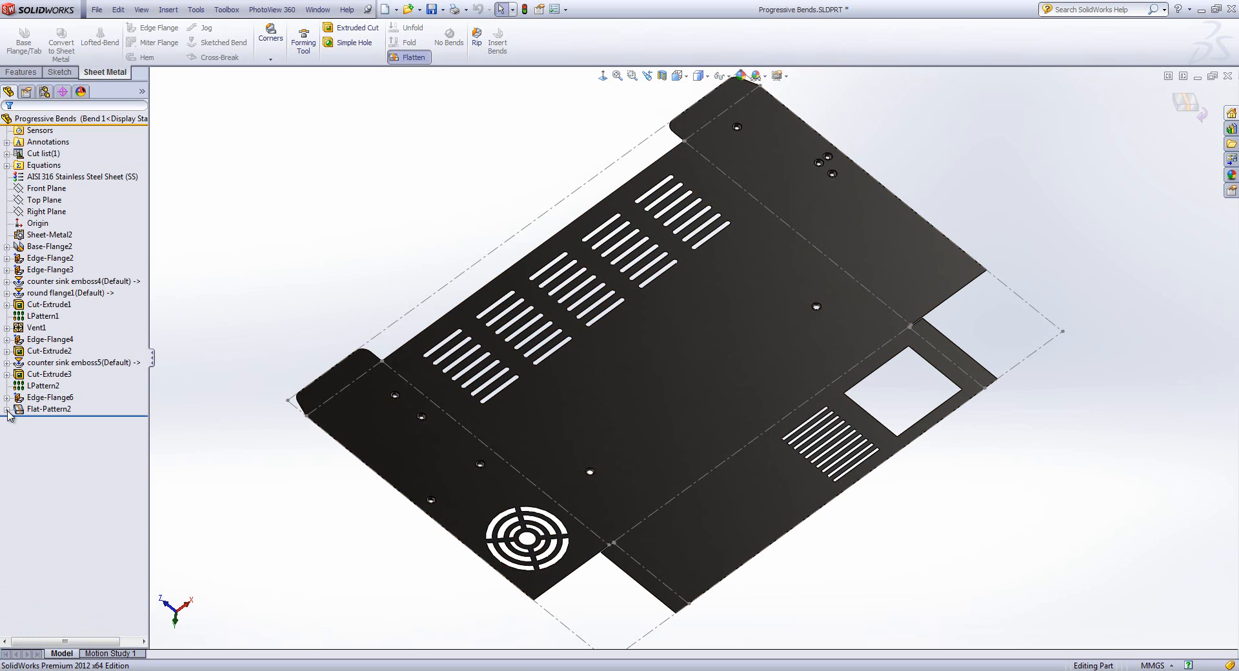
# Select Flatten-EdgeBend3 through EdgeBend11 and choose Configure Feature for them
pyautogui.click(12, 409)
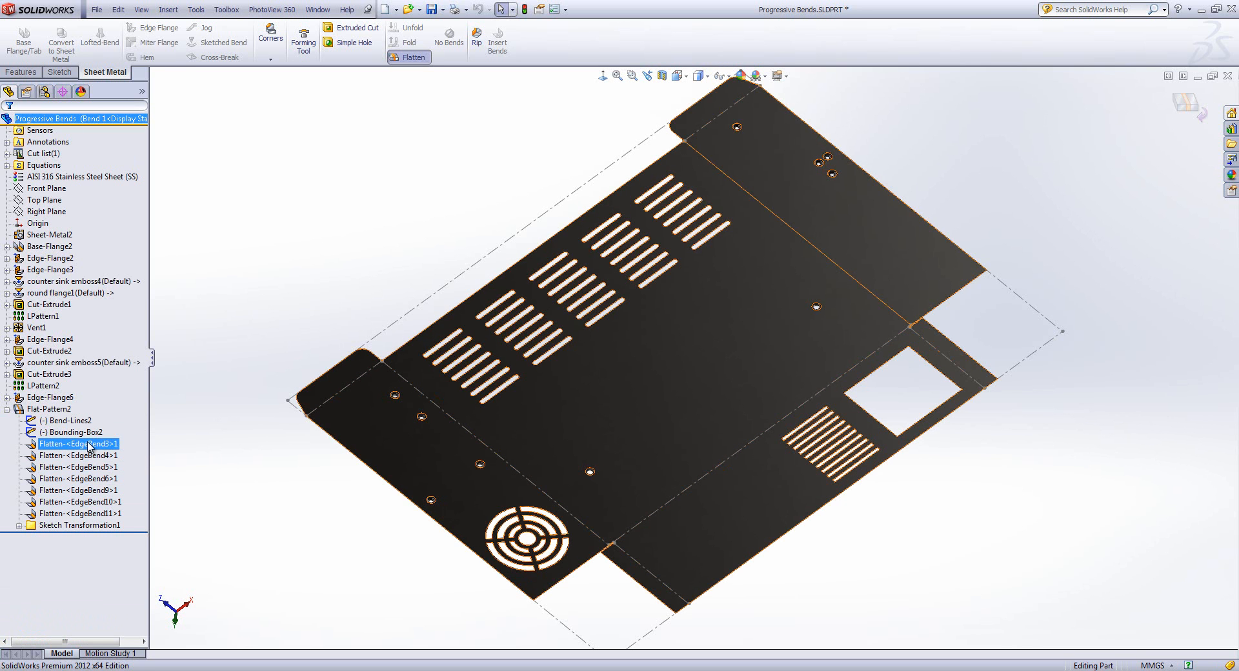
pyautogui.moveTo(89, 449)
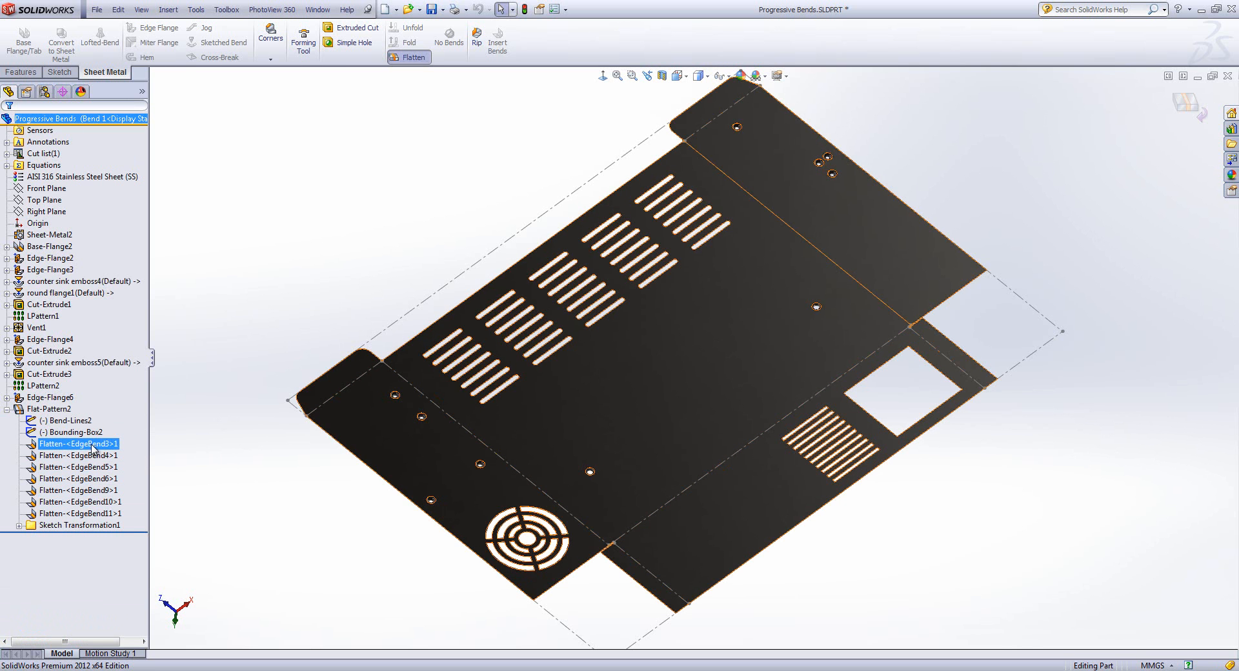
pyautogui.click(78, 513)
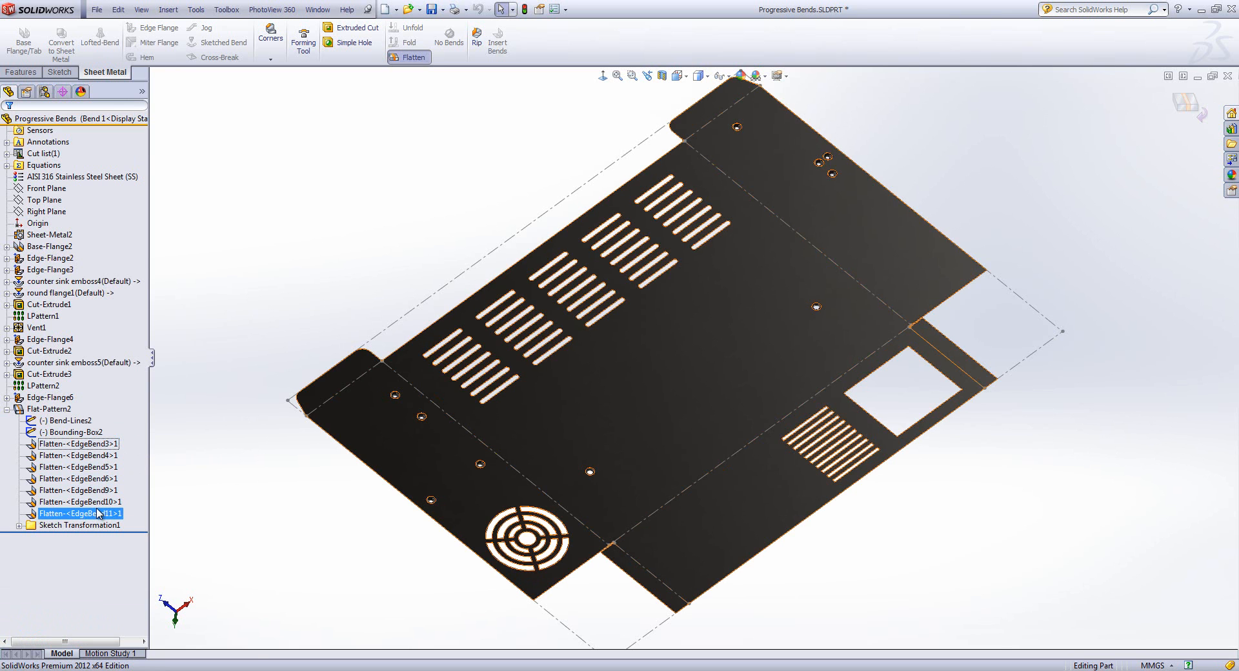
pyautogui.rightClick(78, 513)
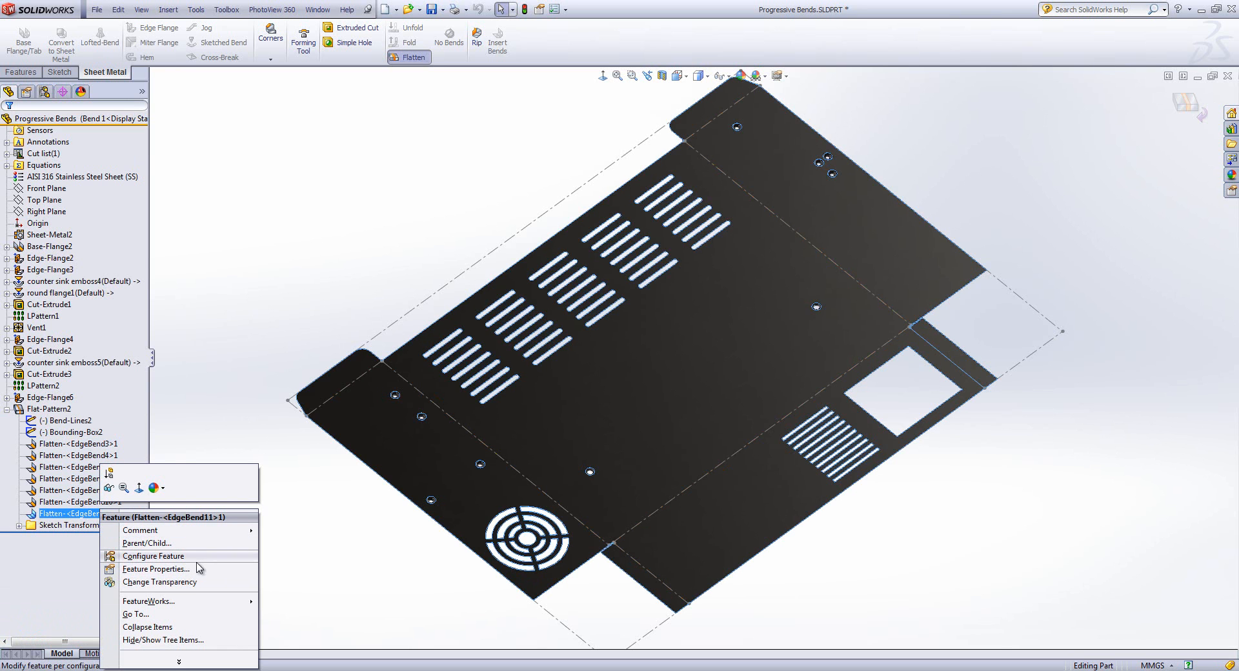
pyautogui.click(153, 556)
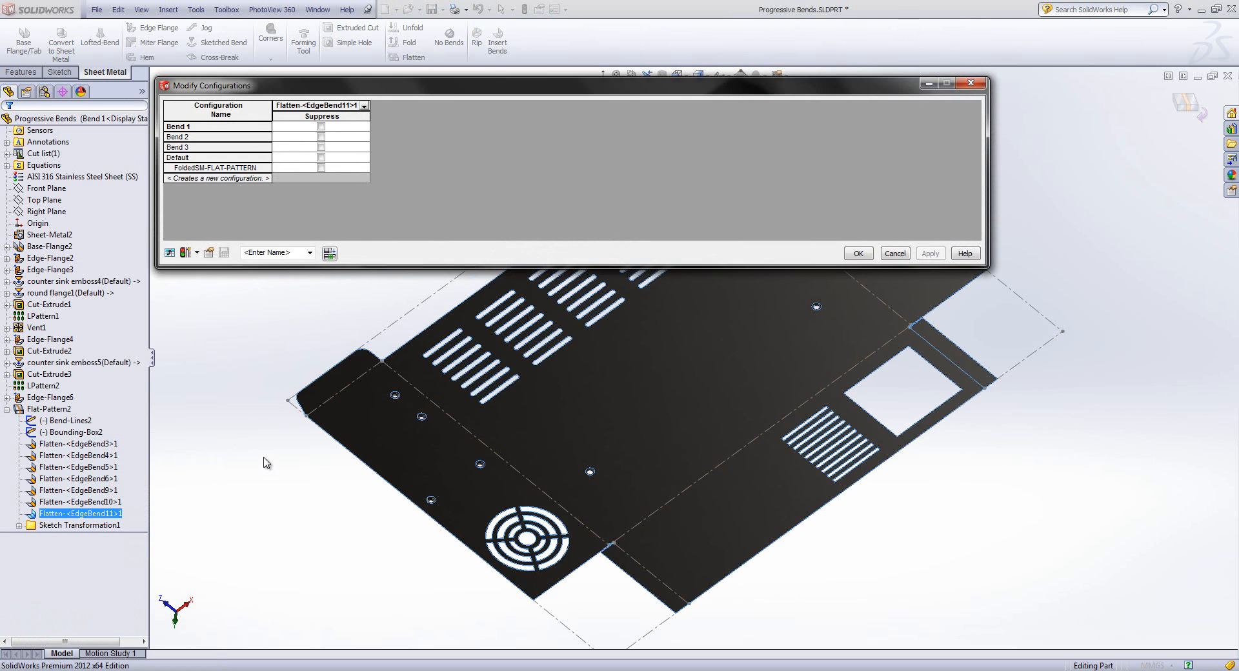
pyautogui.moveTo(299, 243)
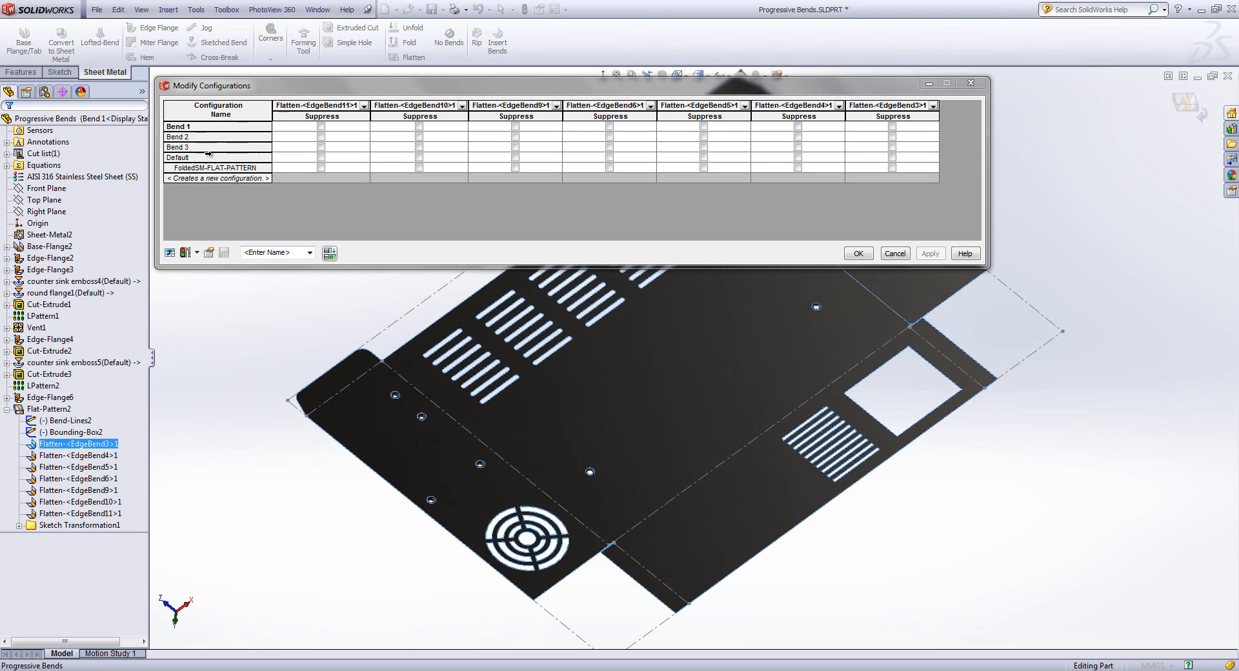
pyautogui.moveTo(293, 141)
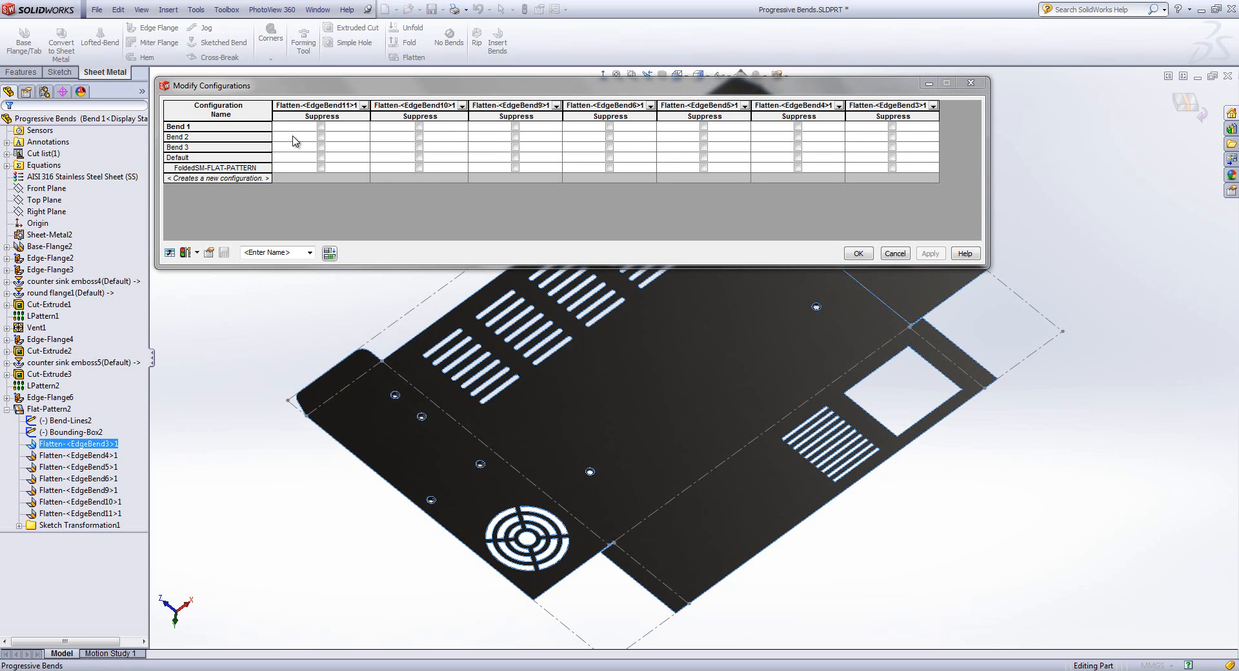
# Suppress EdgeBend10 and EdgeBend11 flattens across Bend 1, Bend 2 and Bend 3 as required
pyautogui.click(321, 126)
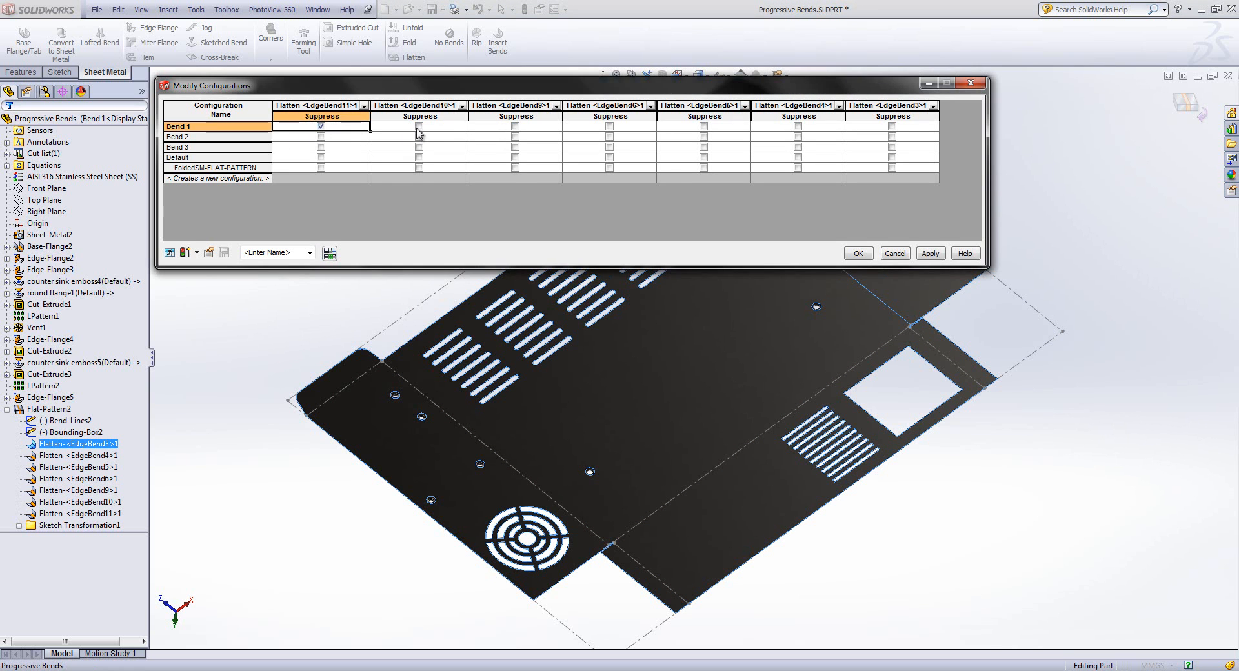
pyautogui.click(419, 126)
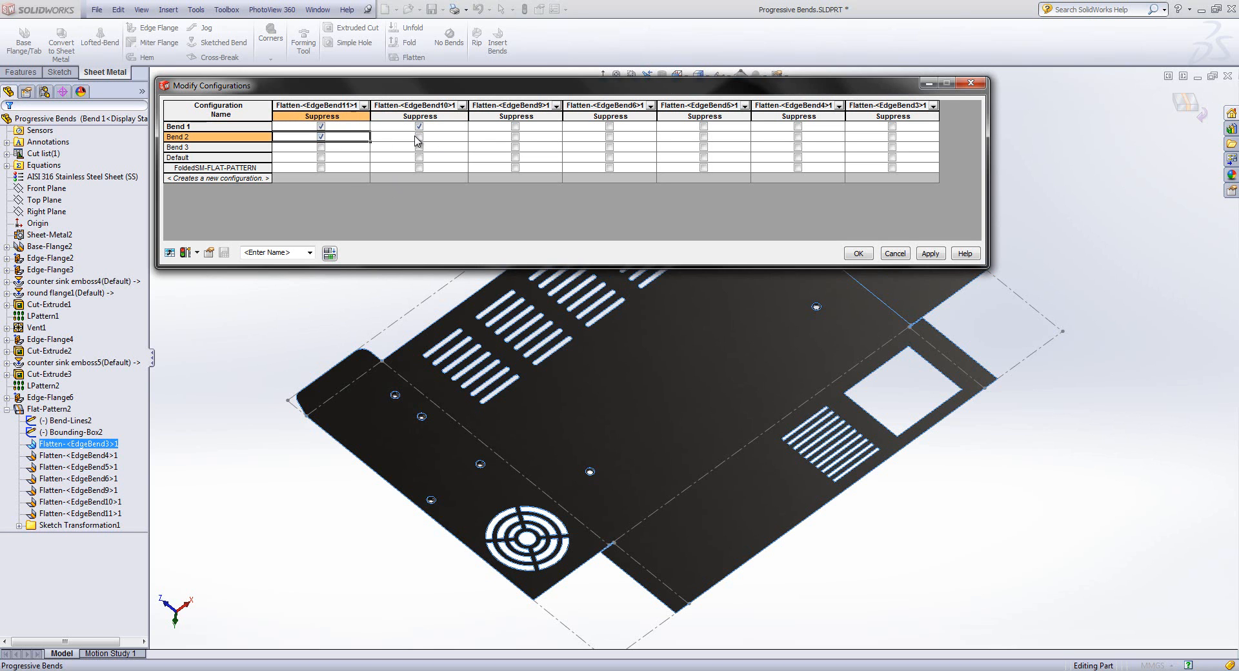
pyautogui.click(514, 137)
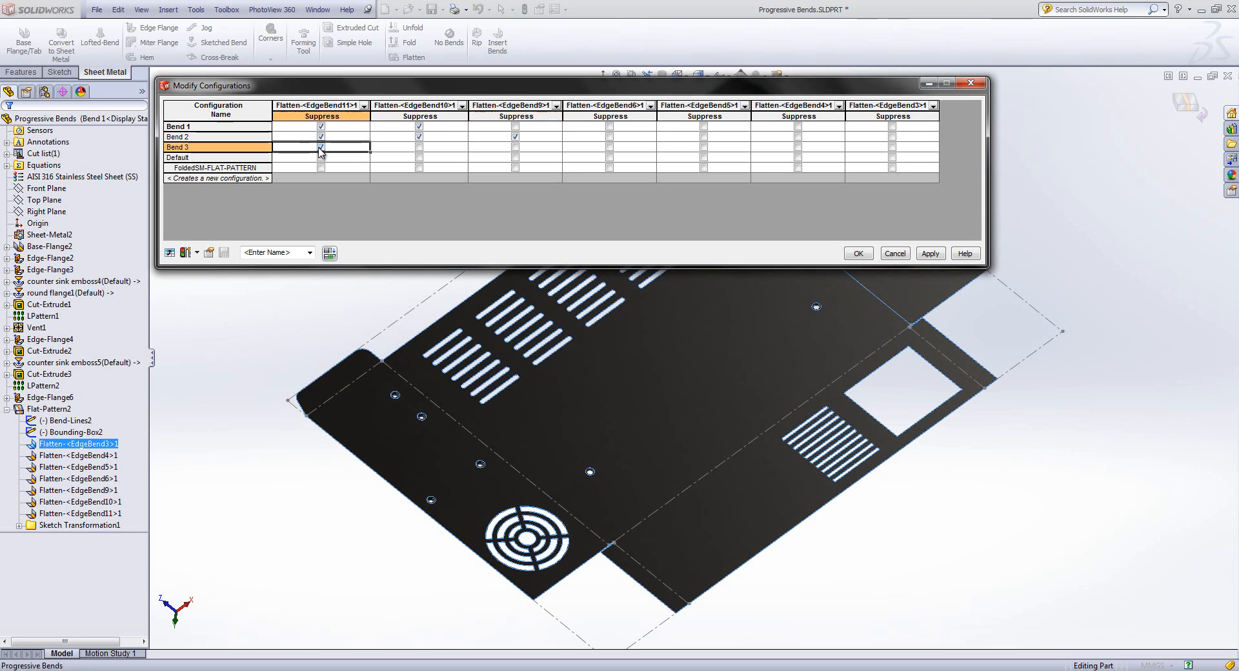
pyautogui.click(419, 148)
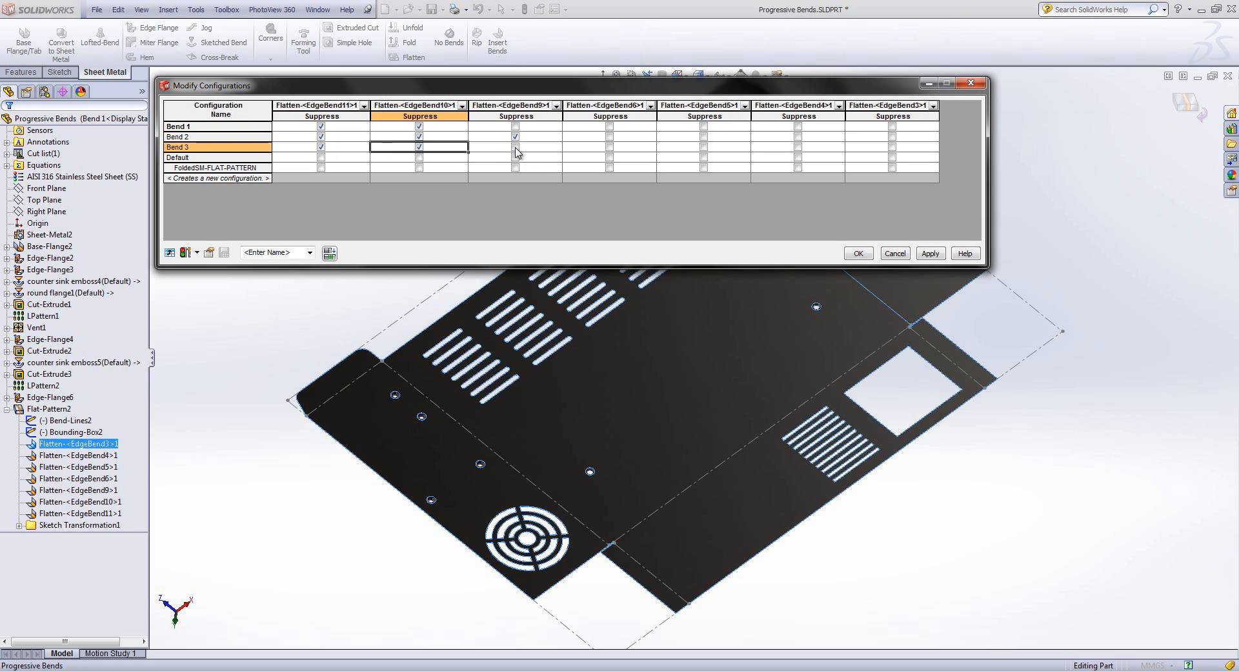
pyautogui.click(514, 147)
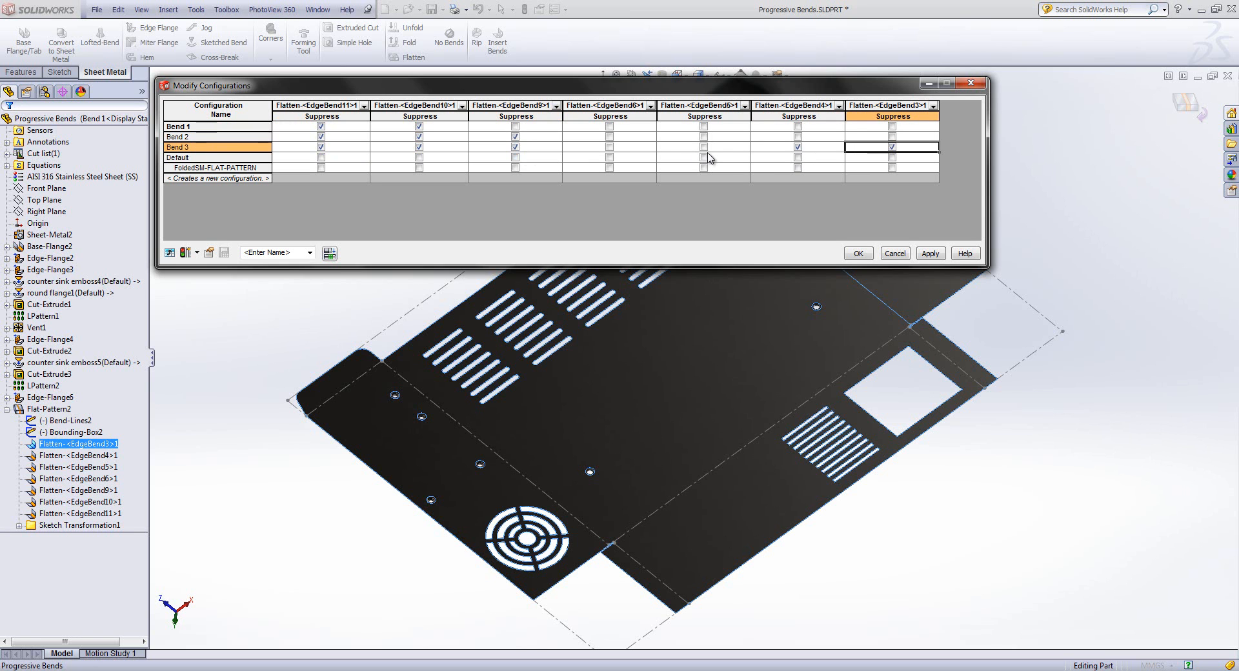
pyautogui.moveTo(644, 166)
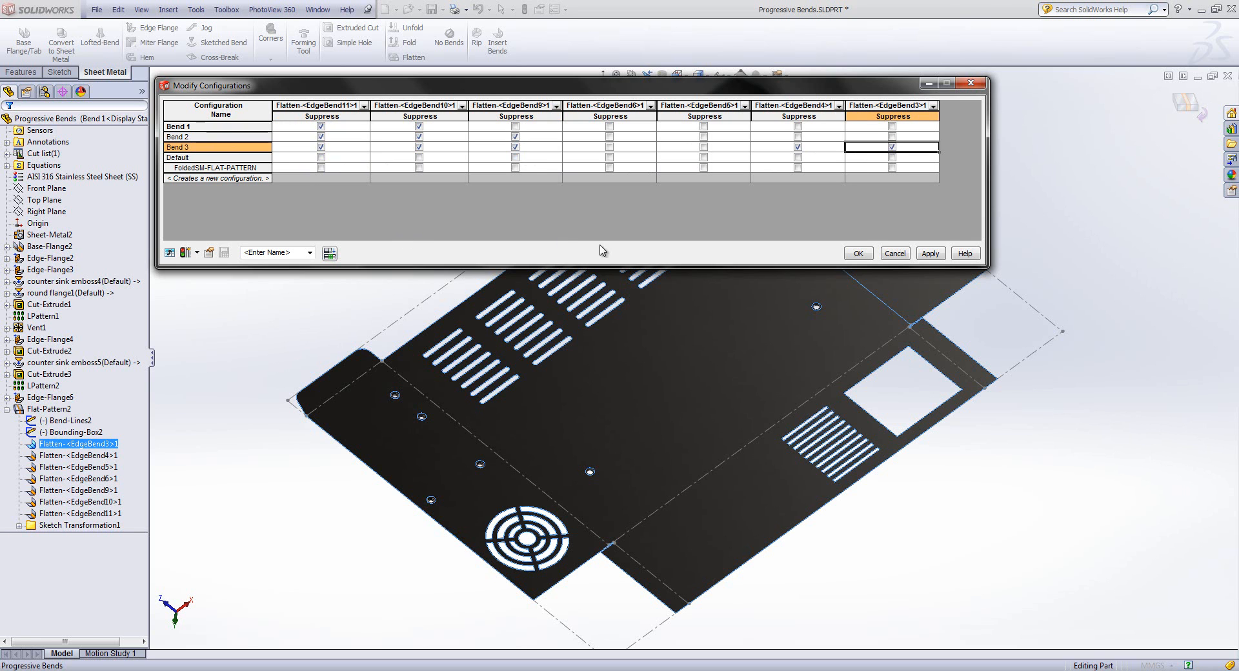
# Apply the suppressions, name the configuration table 'Bend' and confirm with OK
pyautogui.click(930, 253)
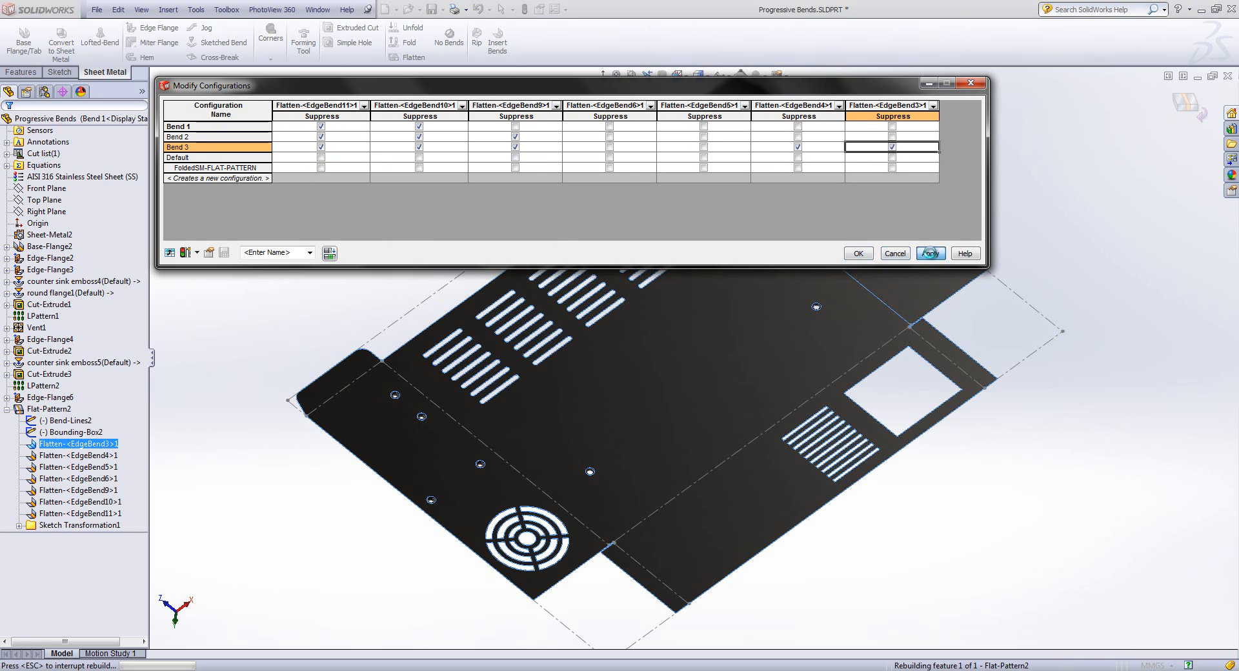
pyautogui.click(930, 253)
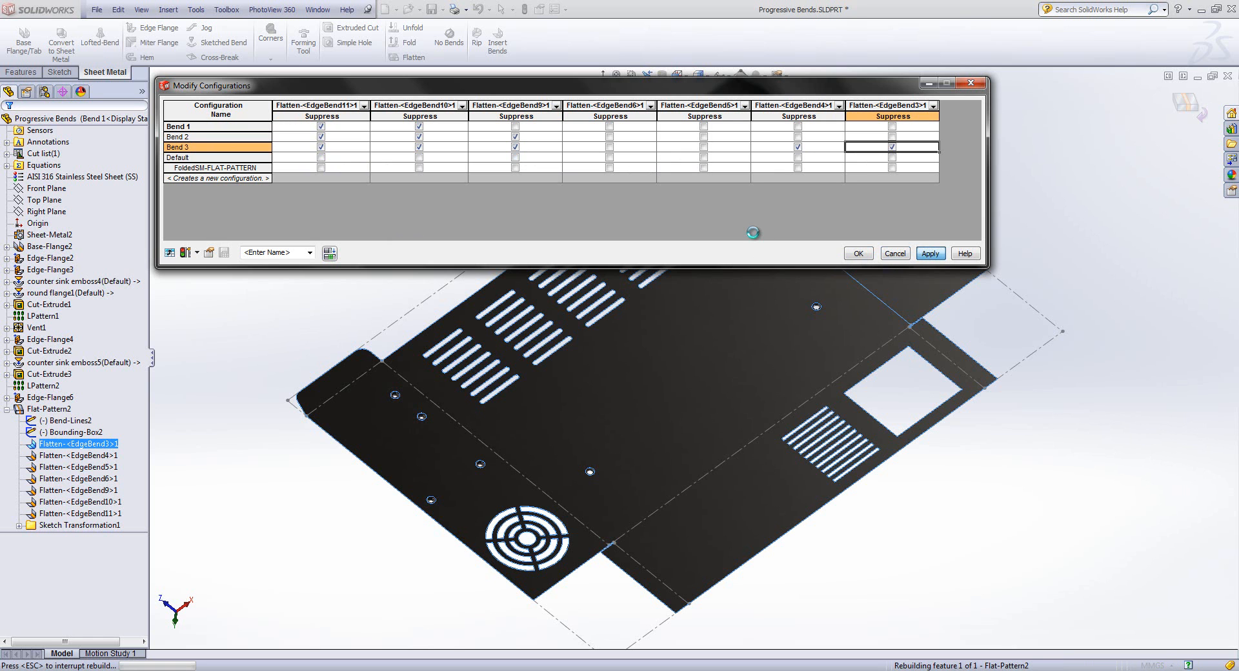
pyautogui.click(929, 253)
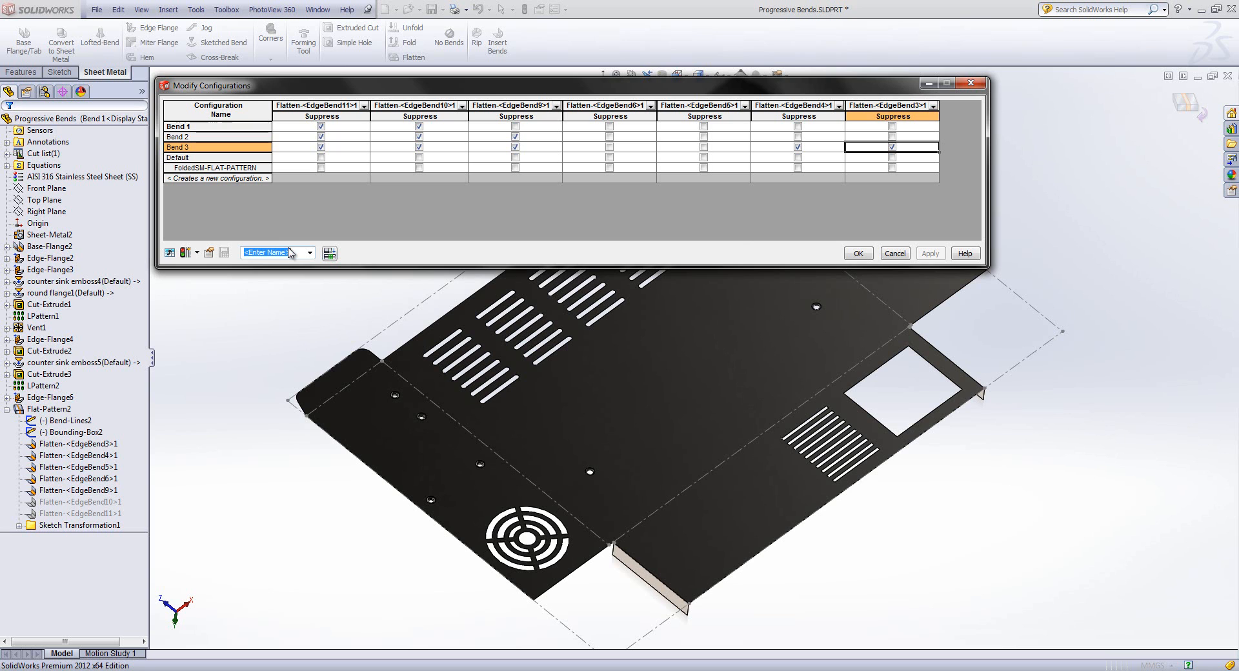
pyautogui.write('Bend')
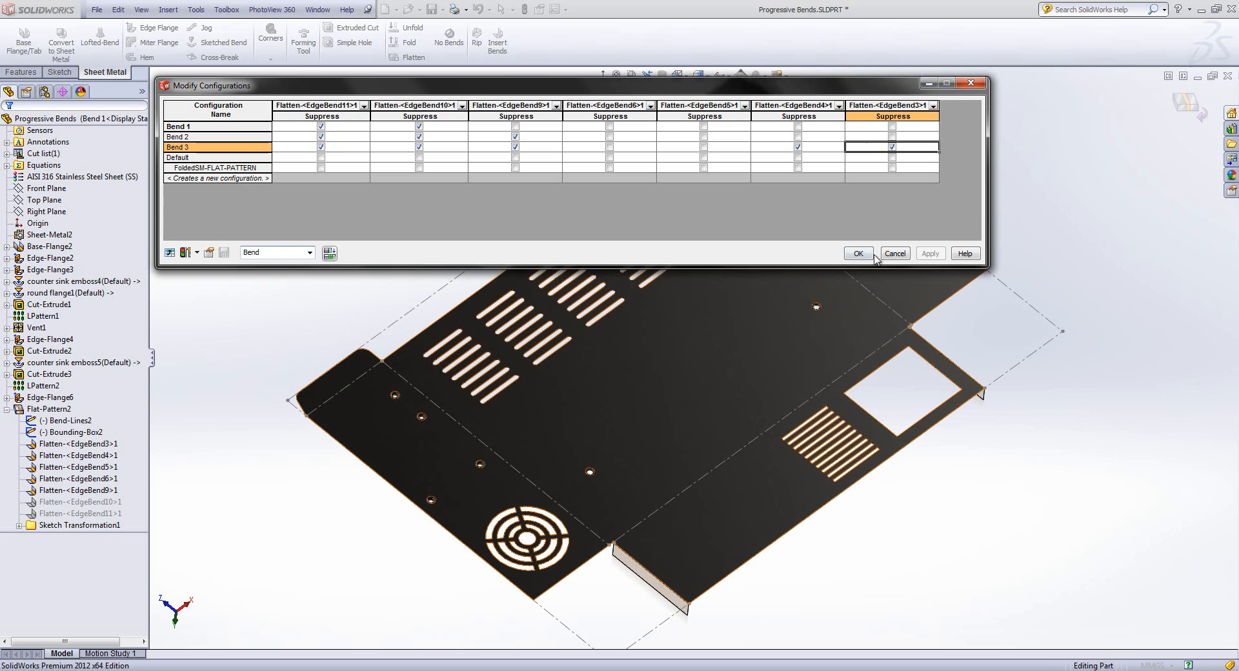
pyautogui.click(858, 253)
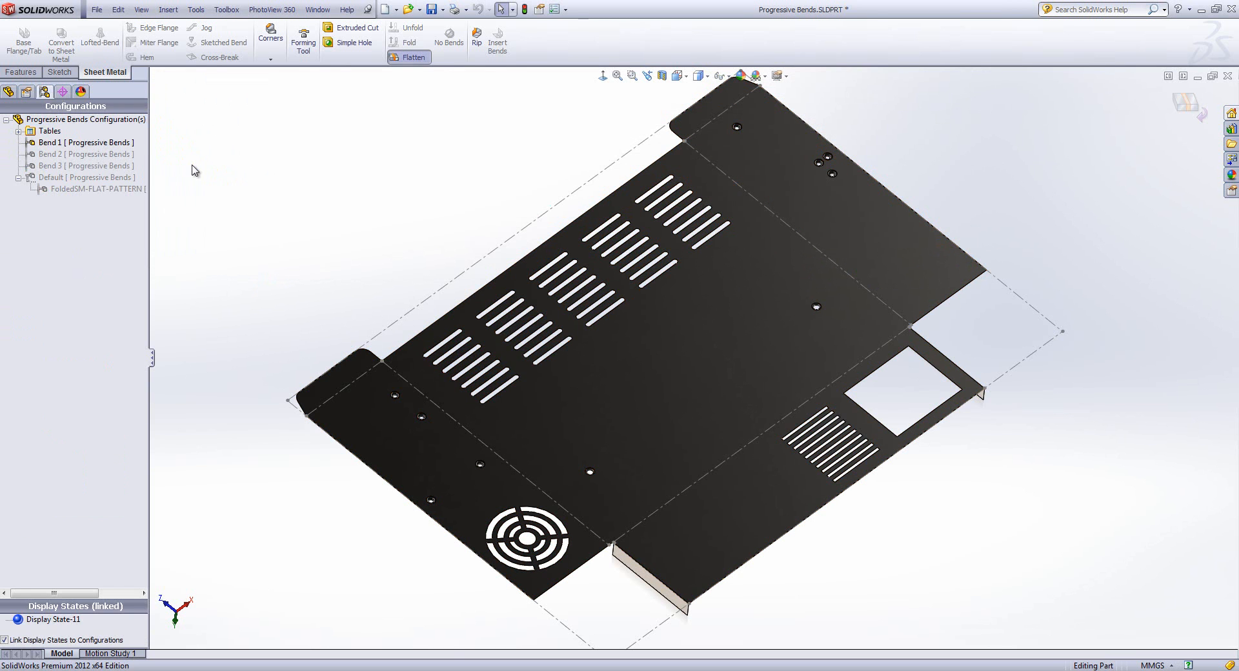
pyautogui.moveTo(204, 200)
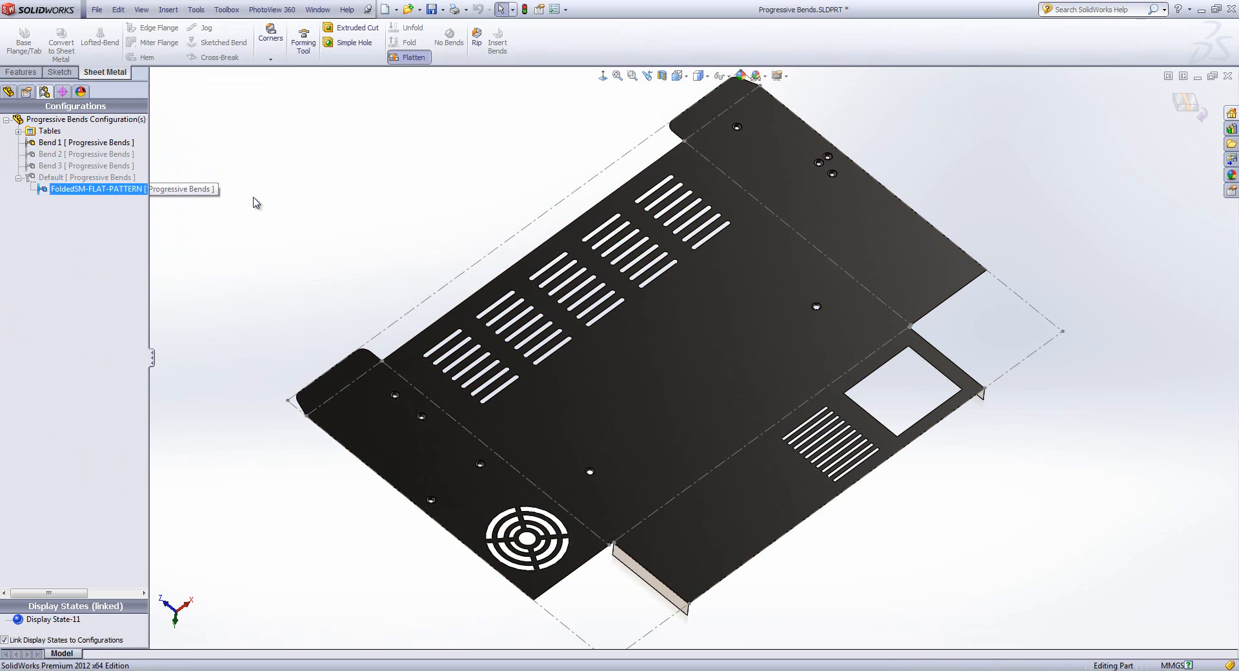
# Activate the Bend configurations, return to Default and save the part
pyautogui.click(84, 142)
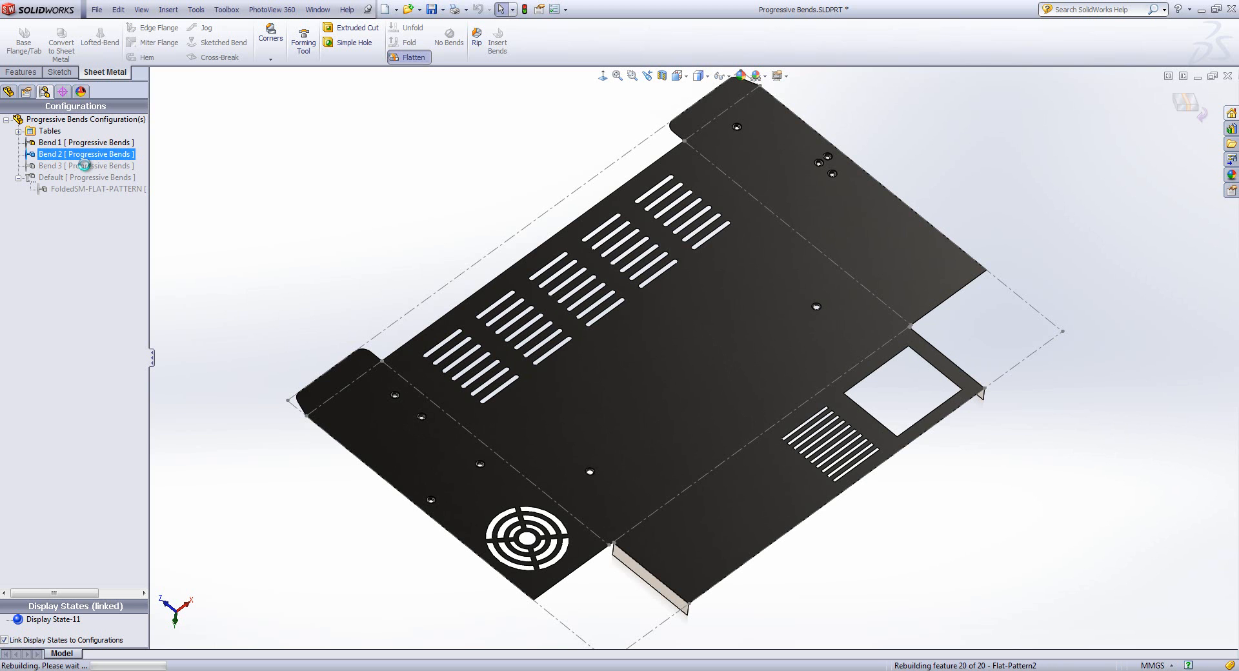
pyautogui.click(85, 165)
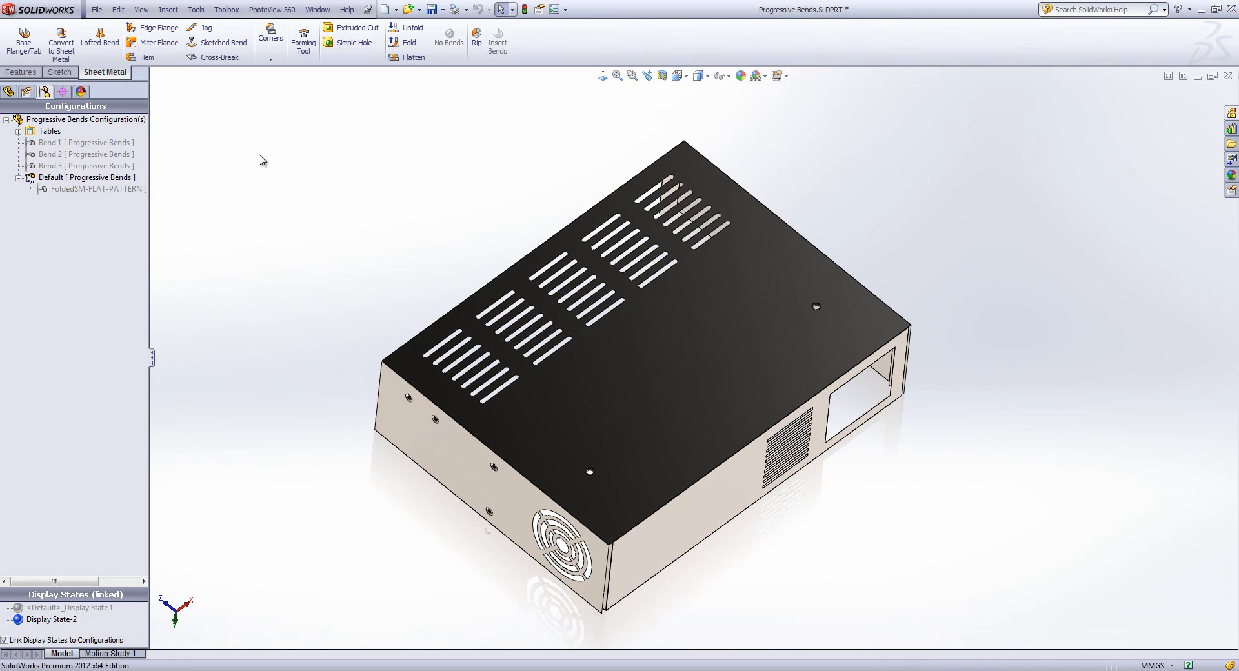
pyautogui.moveTo(434, 8)
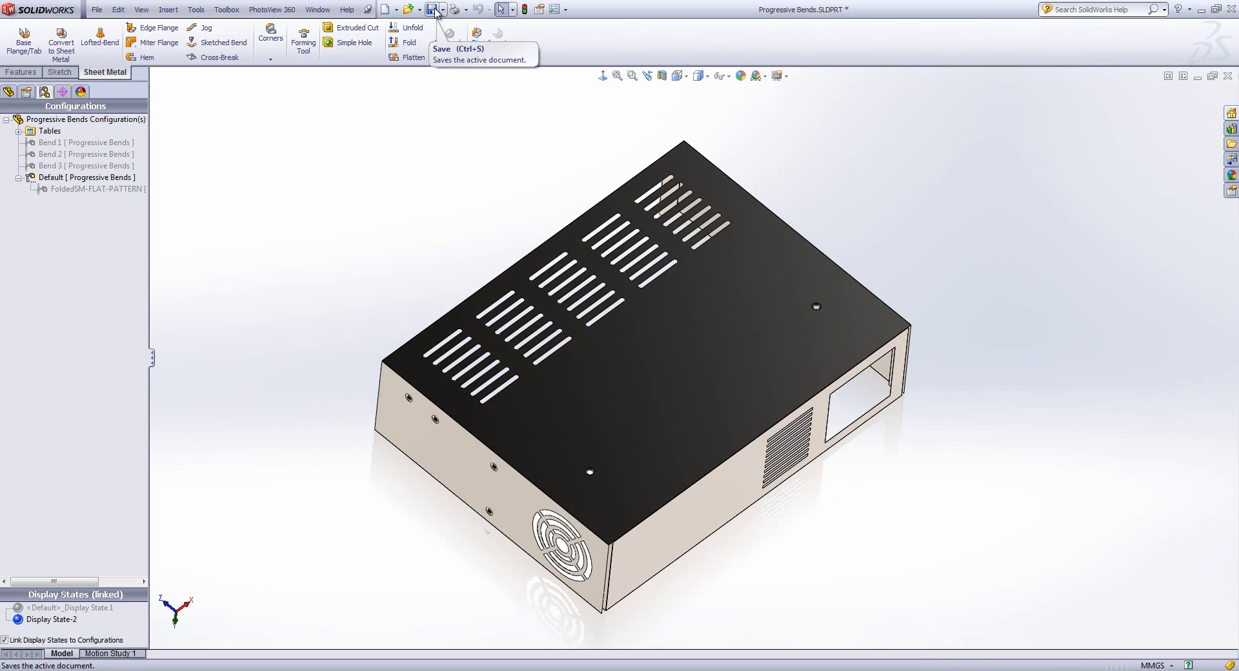
pyautogui.click(433, 8)
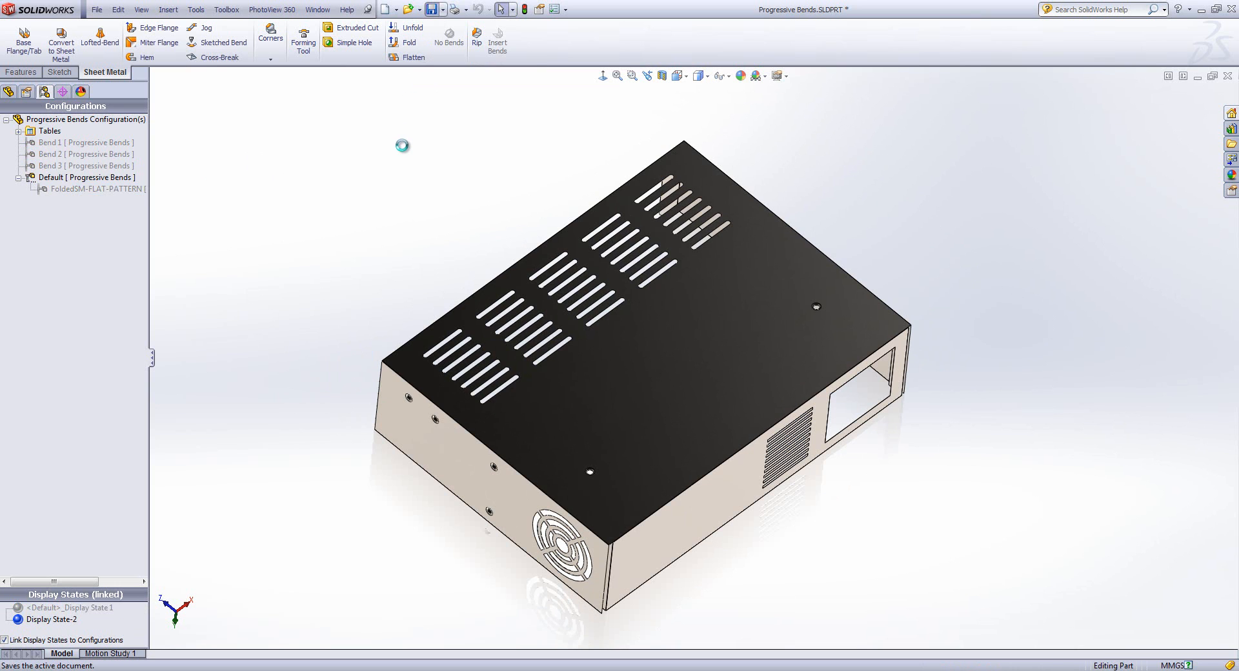
pyautogui.click(432, 8)
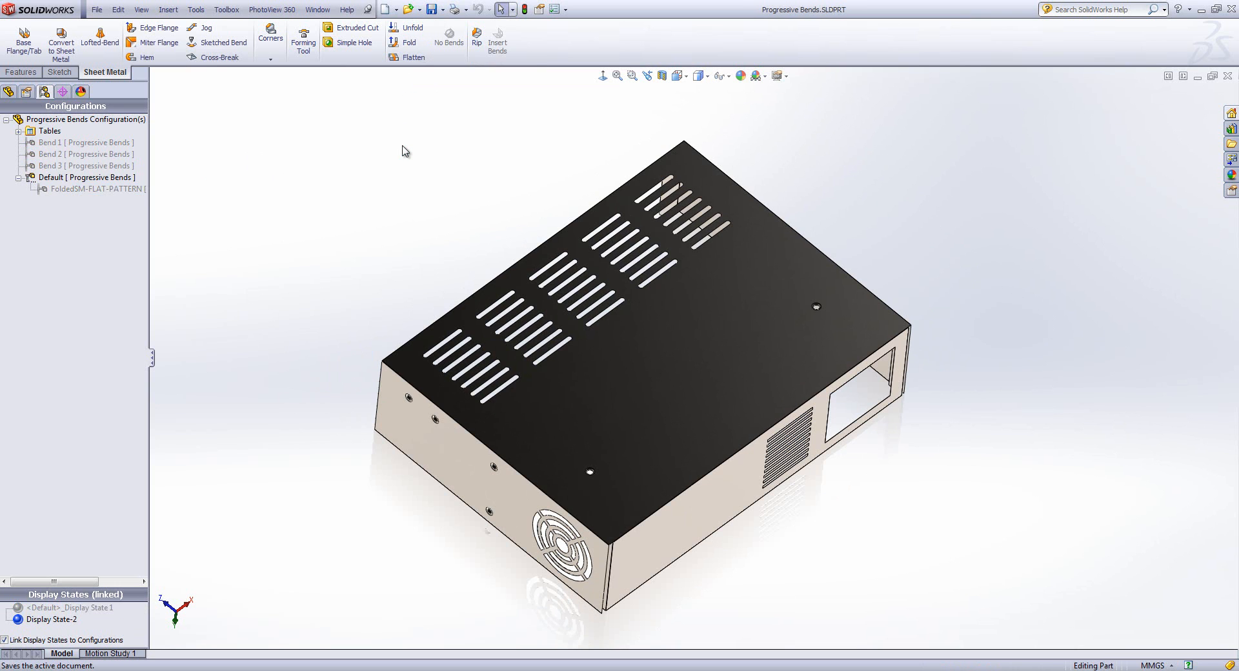
pyautogui.click(408, 9)
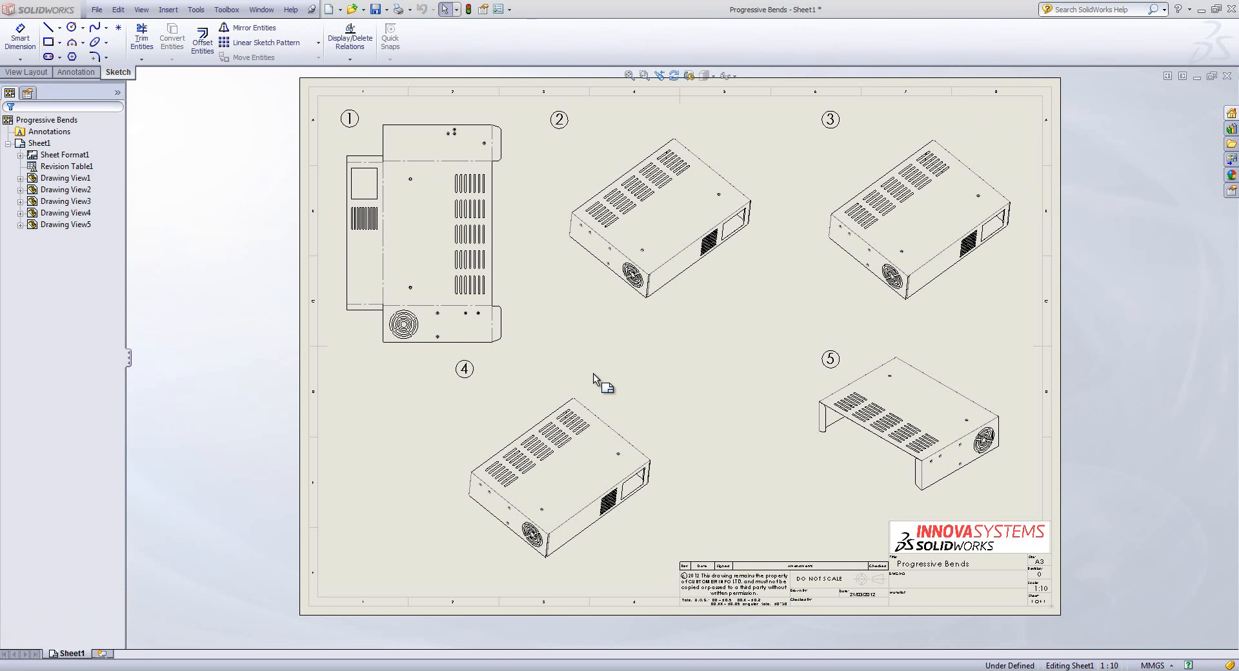
pyautogui.moveTo(647, 372)
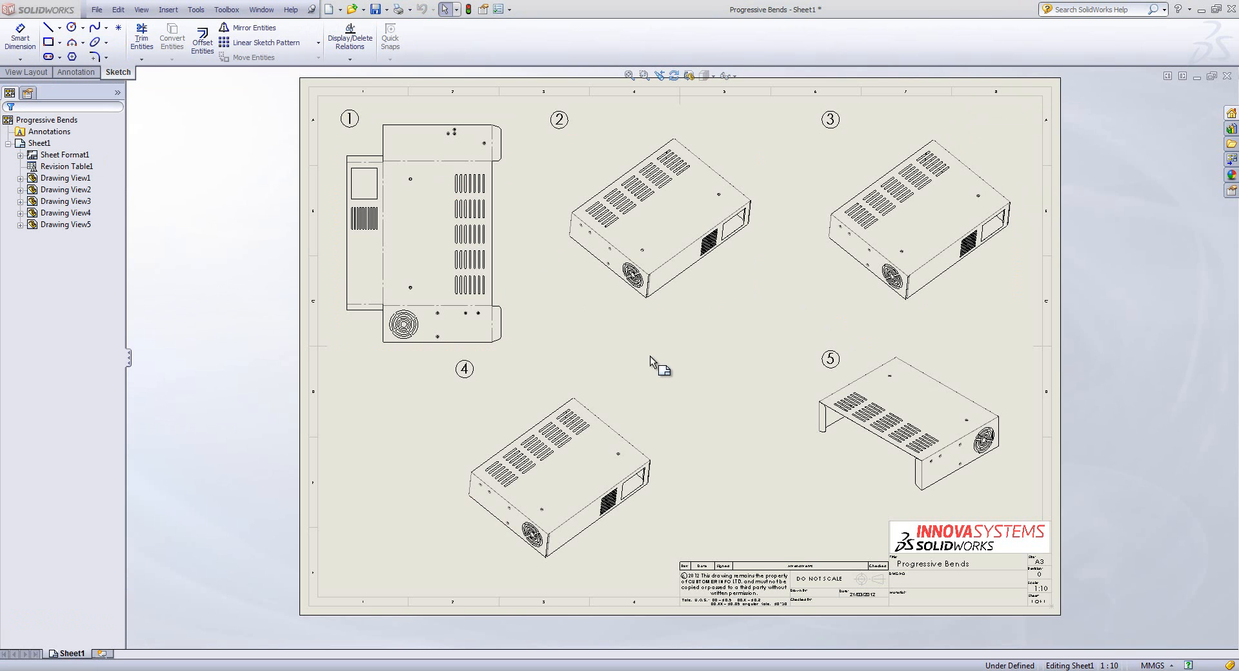
pyautogui.moveTo(684, 349)
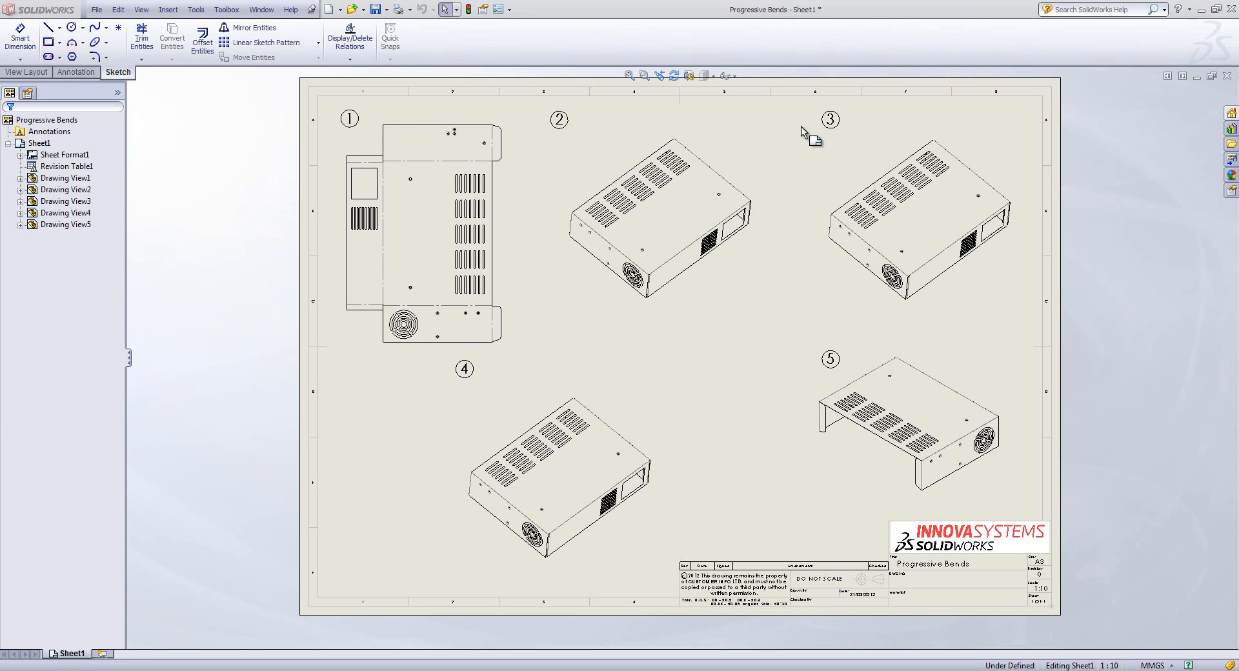
pyautogui.moveTo(750, 349)
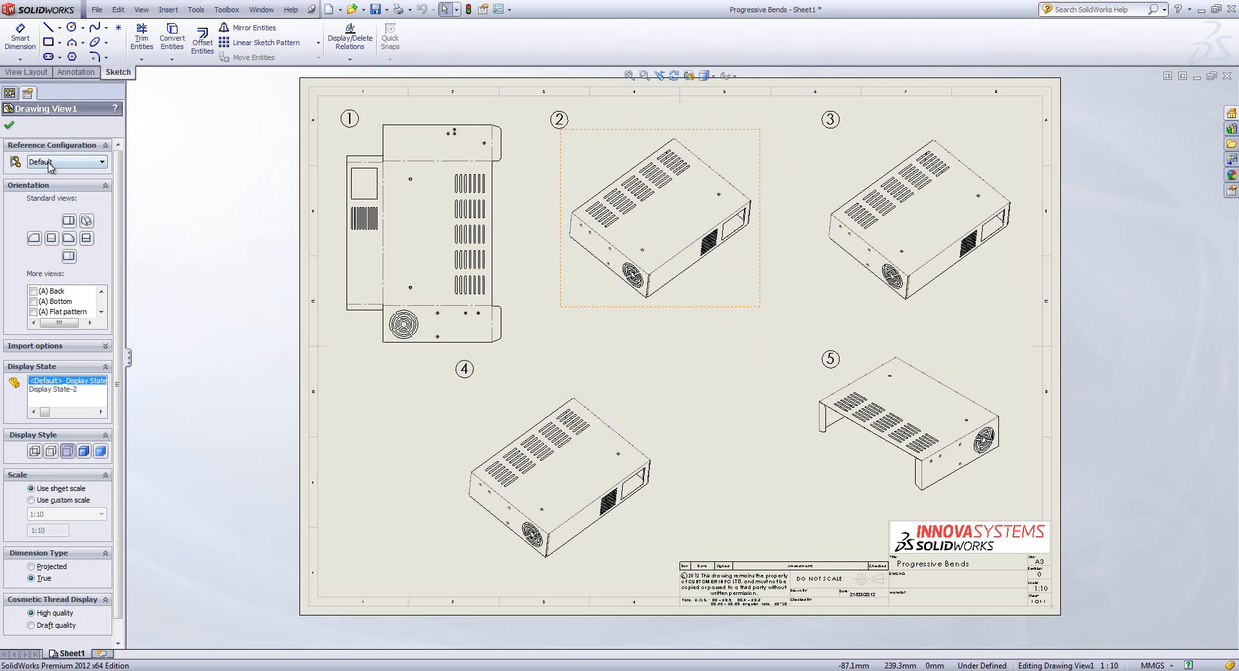
# Set Reference Configuration of views 2, 3 and 4 to Bend 1, Bend 2 and Bend 3
pyautogui.click(100, 161)
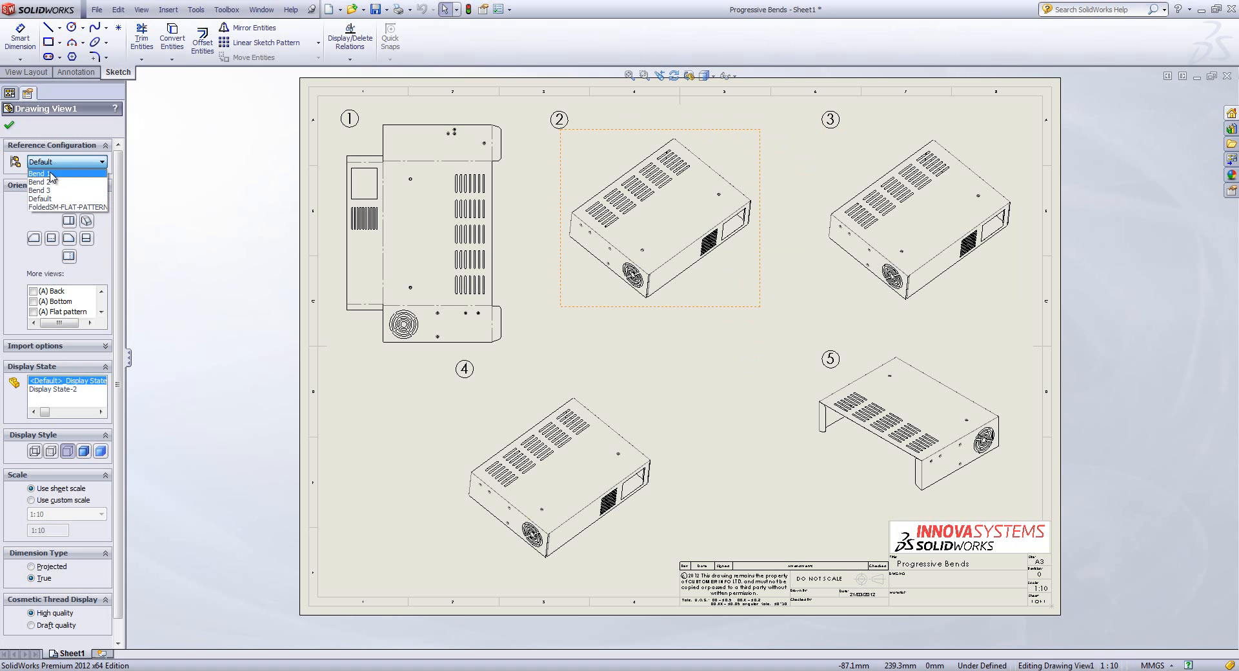
pyautogui.click(39, 173)
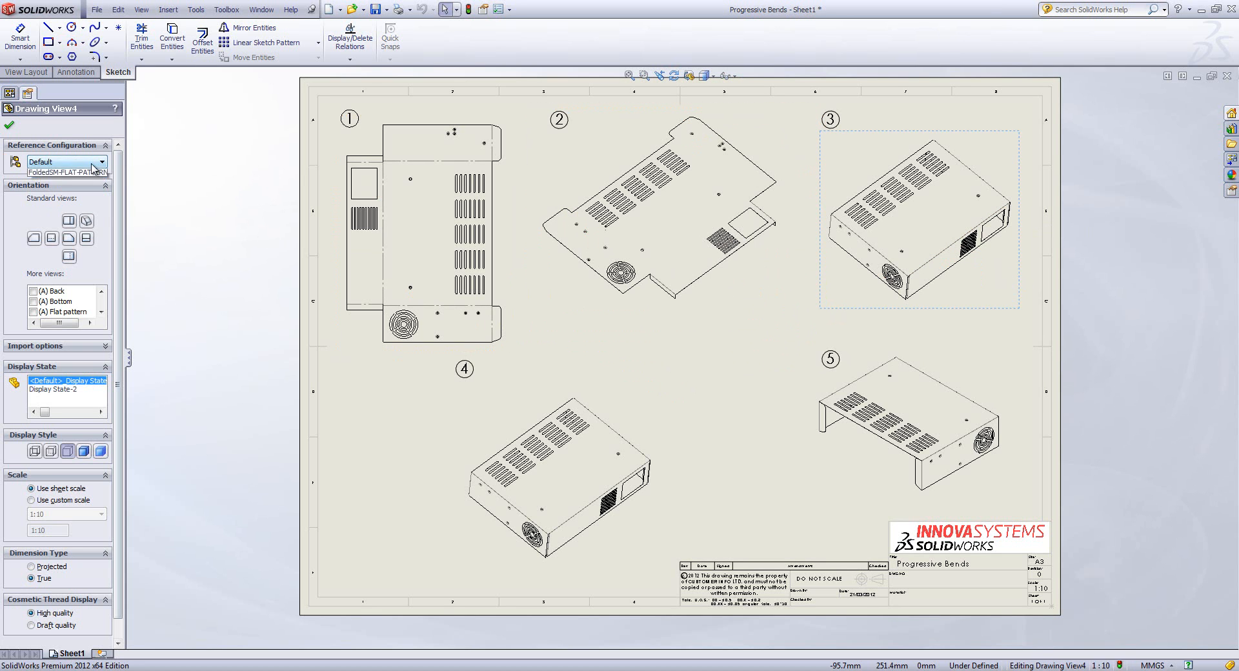
pyautogui.click(102, 162)
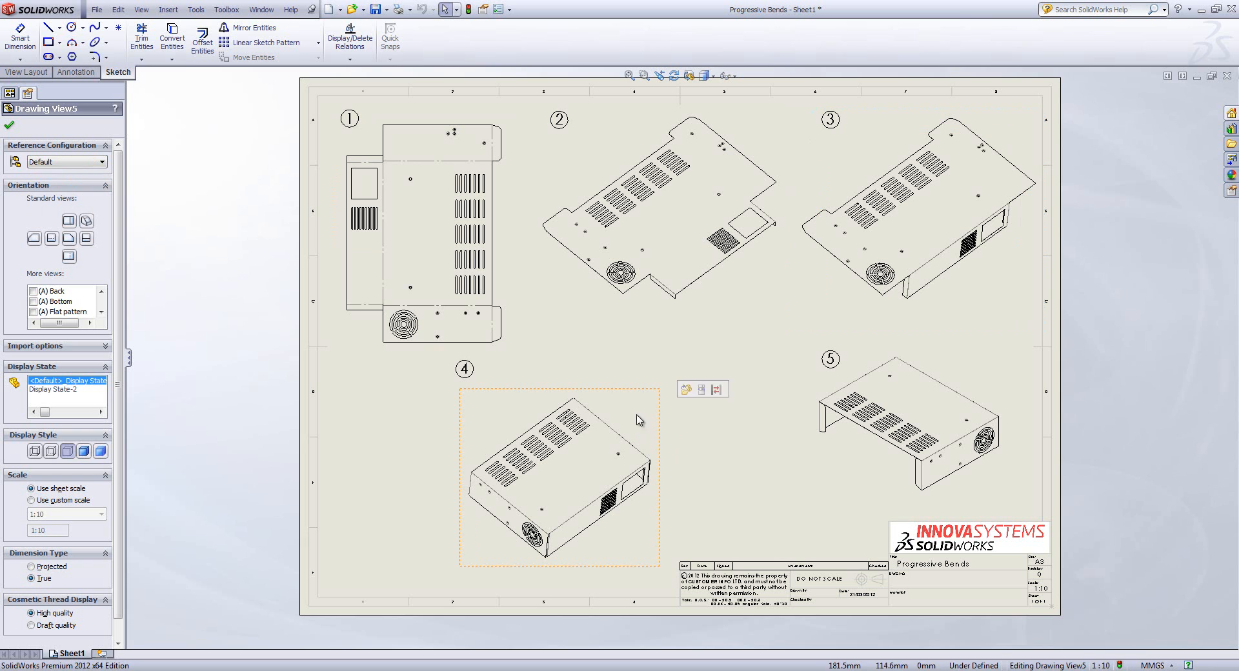
pyautogui.click(100, 161)
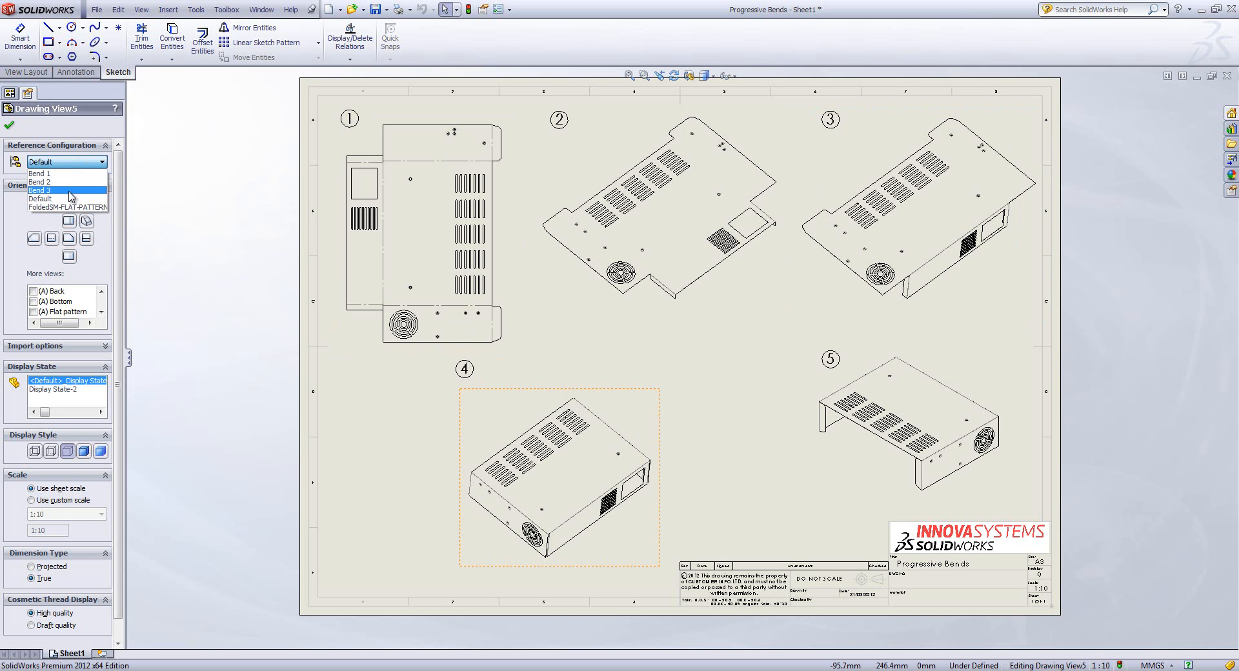
pyautogui.click(40, 189)
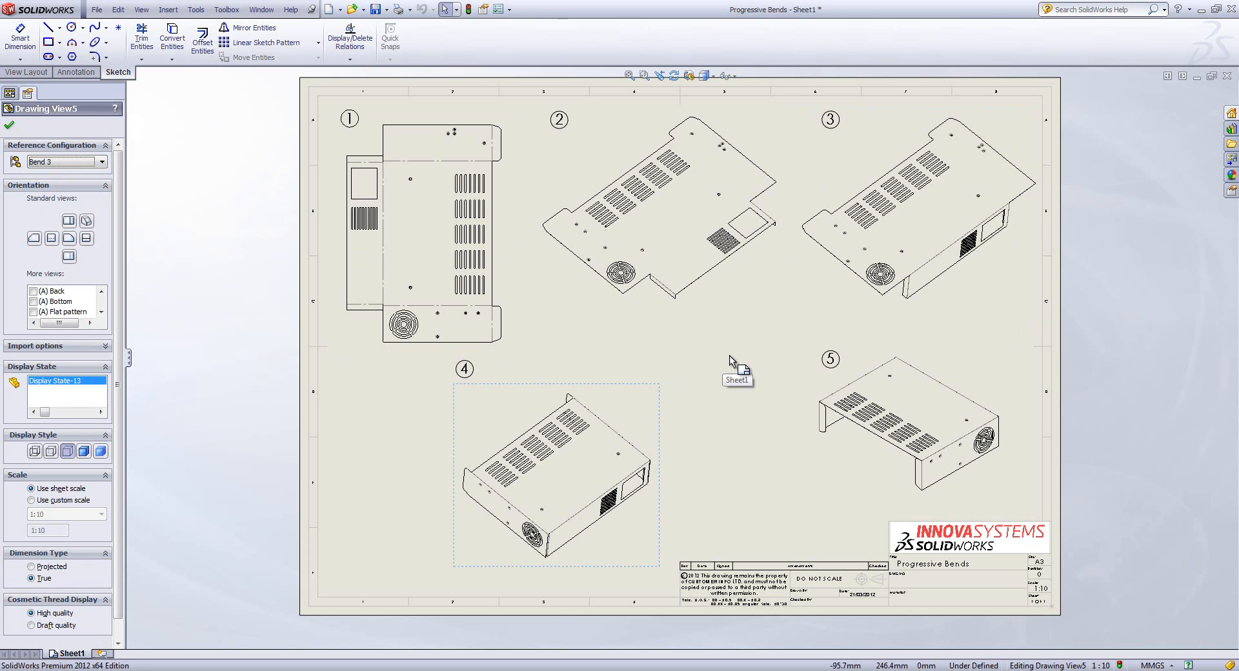
pyautogui.moveTo(741, 366)
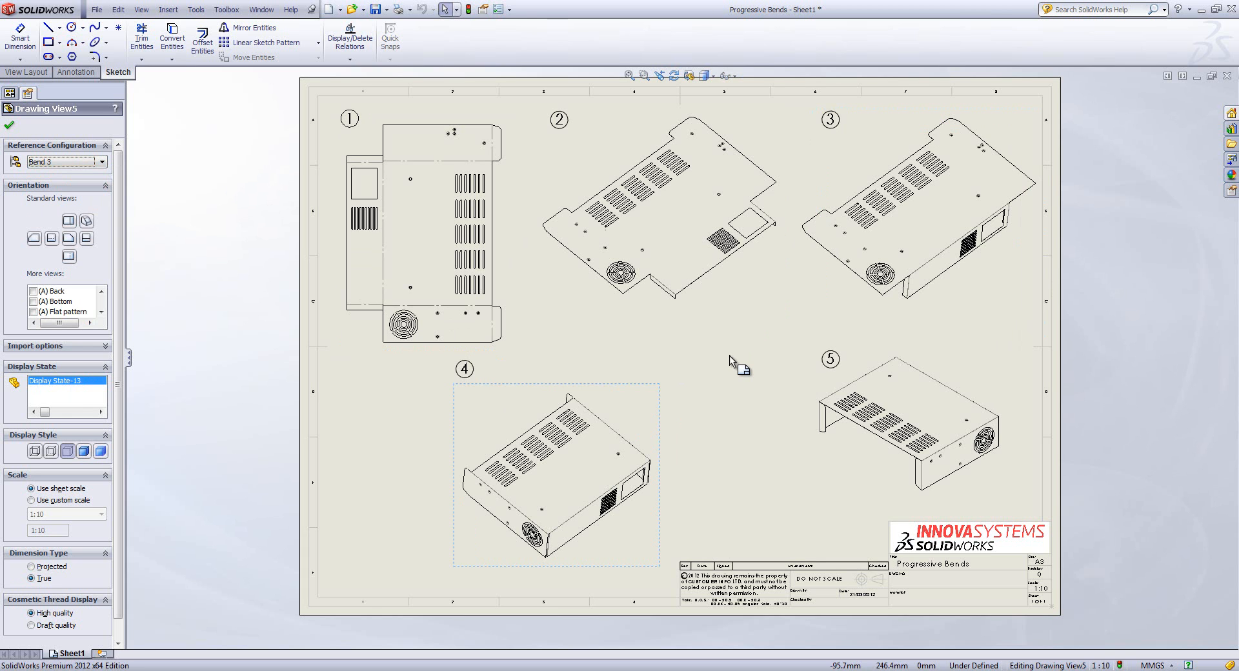